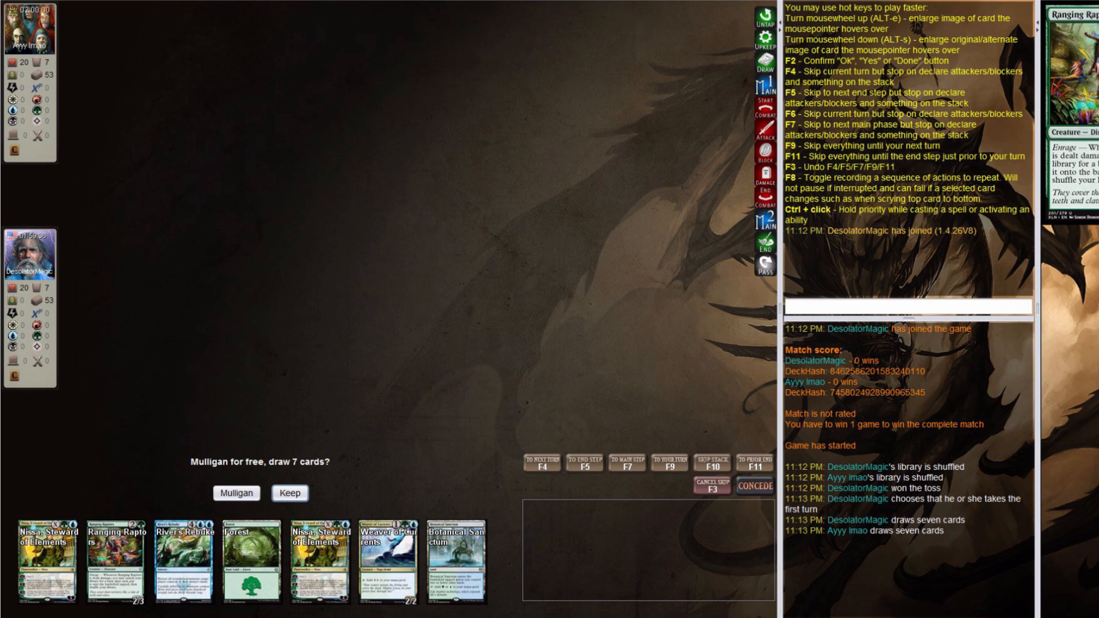
pyautogui.moveTo(455, 561)
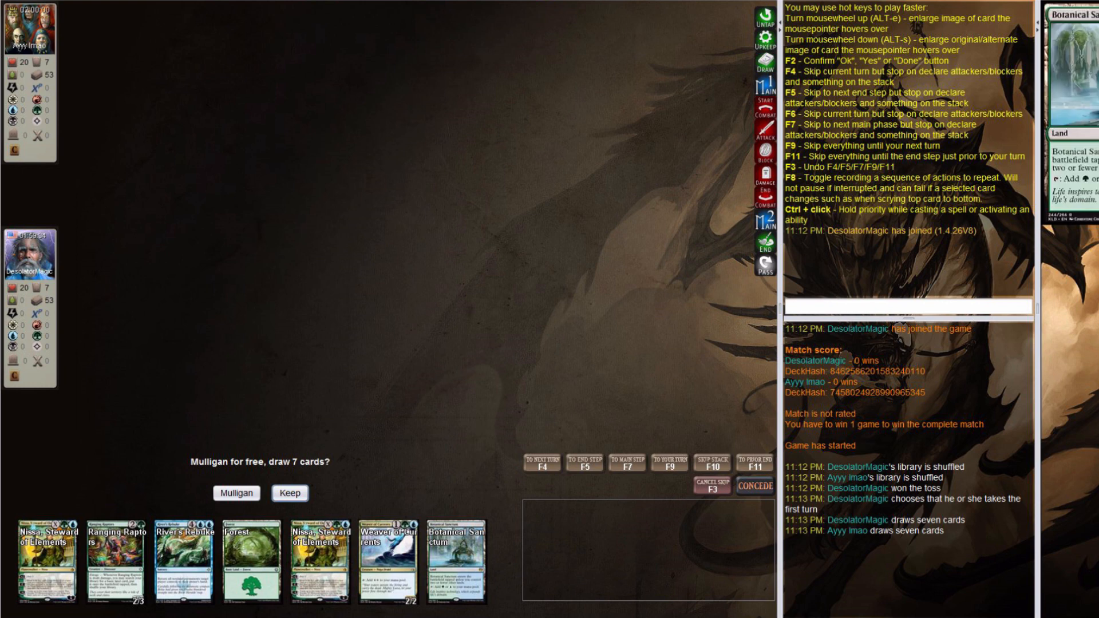
# Step: Keep the seven-card hand, lay Botanical Sanctum as the turn's land and pass priority
pyautogui.click(288, 493)
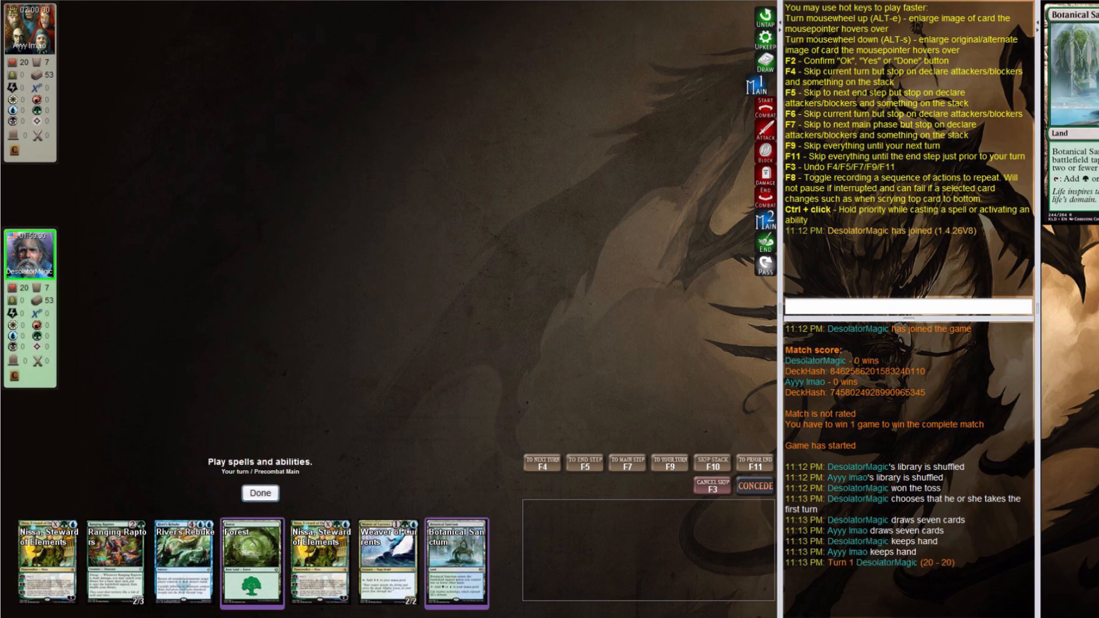
pyautogui.click(456, 561)
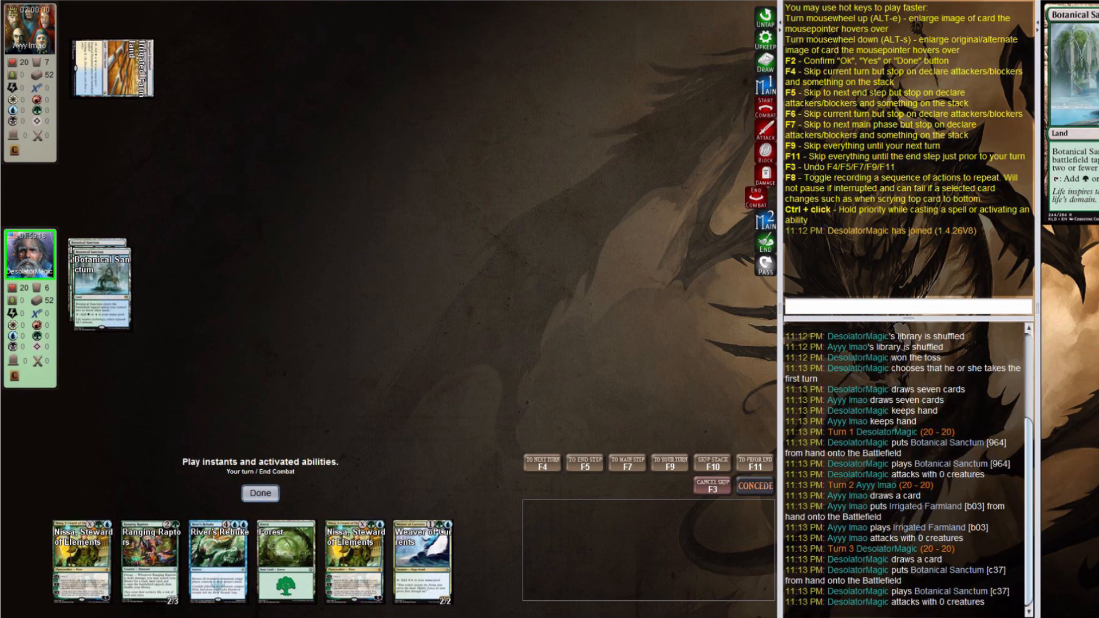
pyautogui.click(260, 492)
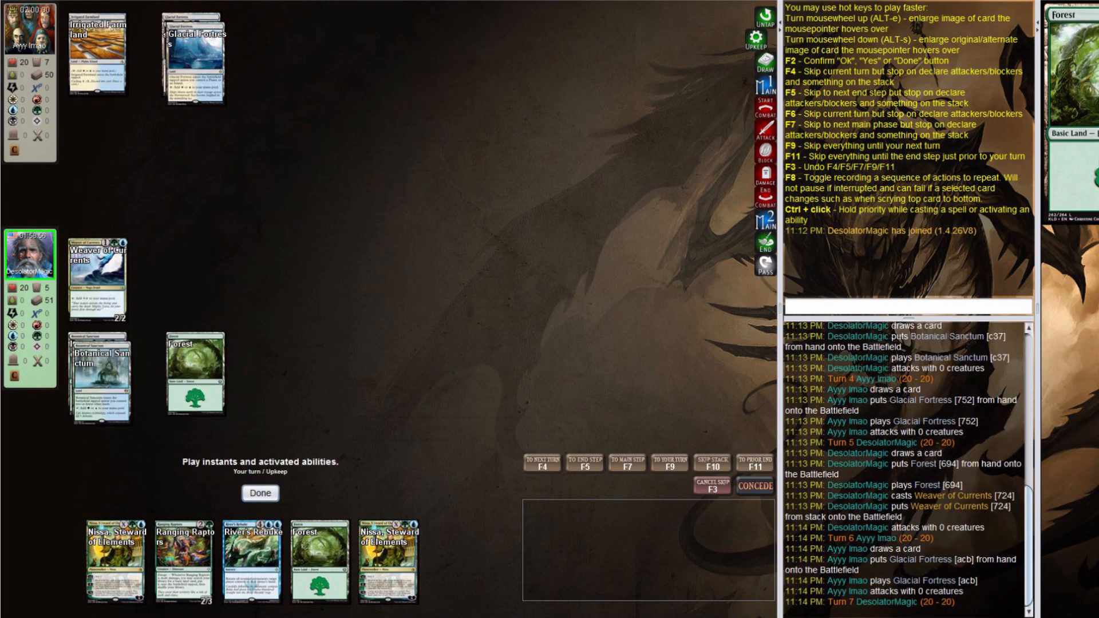
# Step: Confirm X=4 for Nissa, Steward of Elements, scry 2 sending one card to the bottom
pyautogui.click(260, 494)
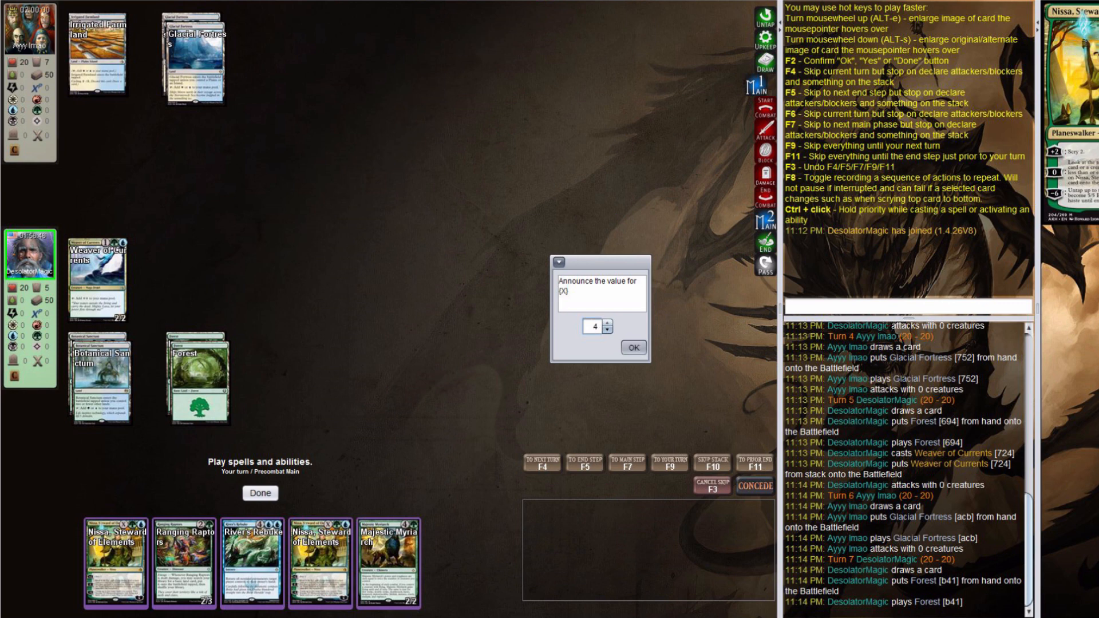
pyautogui.click(629, 348)
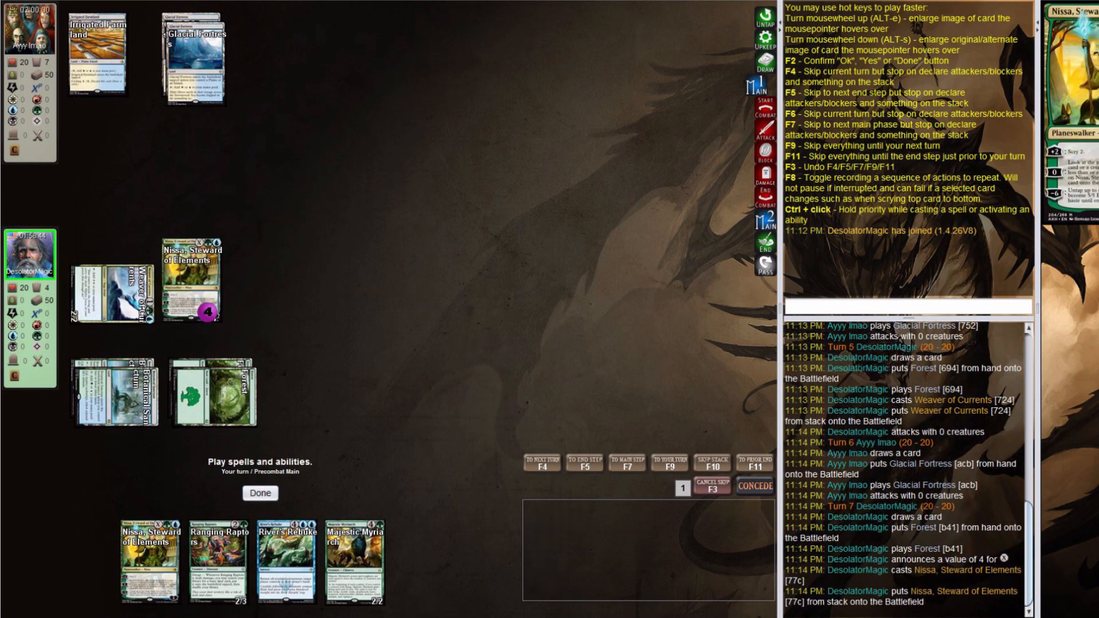
pyautogui.click(192, 277)
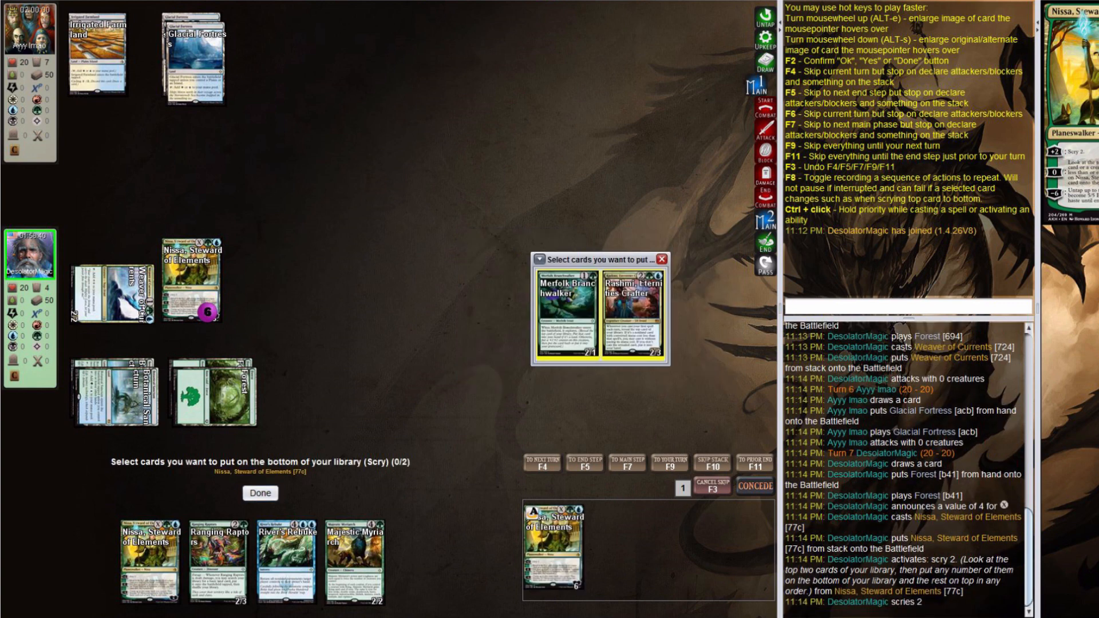
pyautogui.moveTo(570, 301)
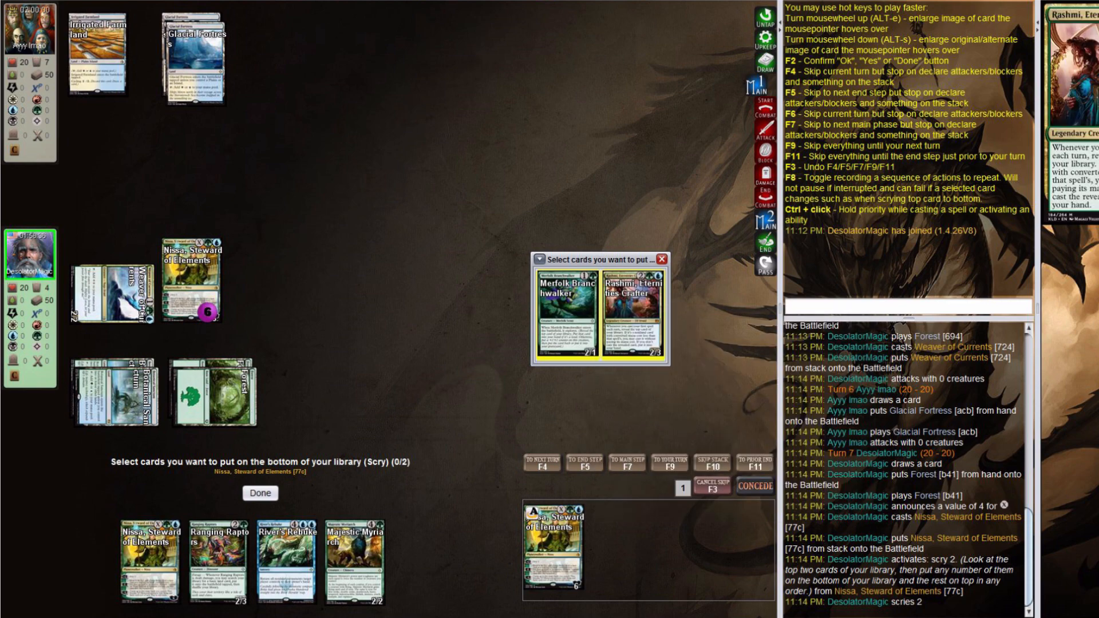
pyautogui.click(568, 311)
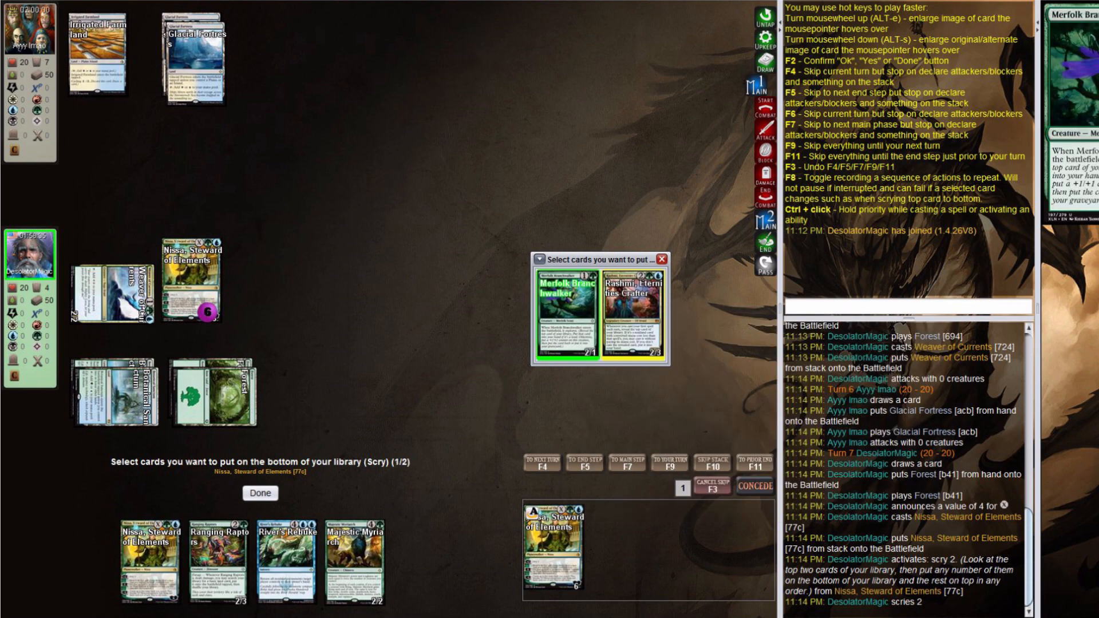
pyautogui.click(260, 492)
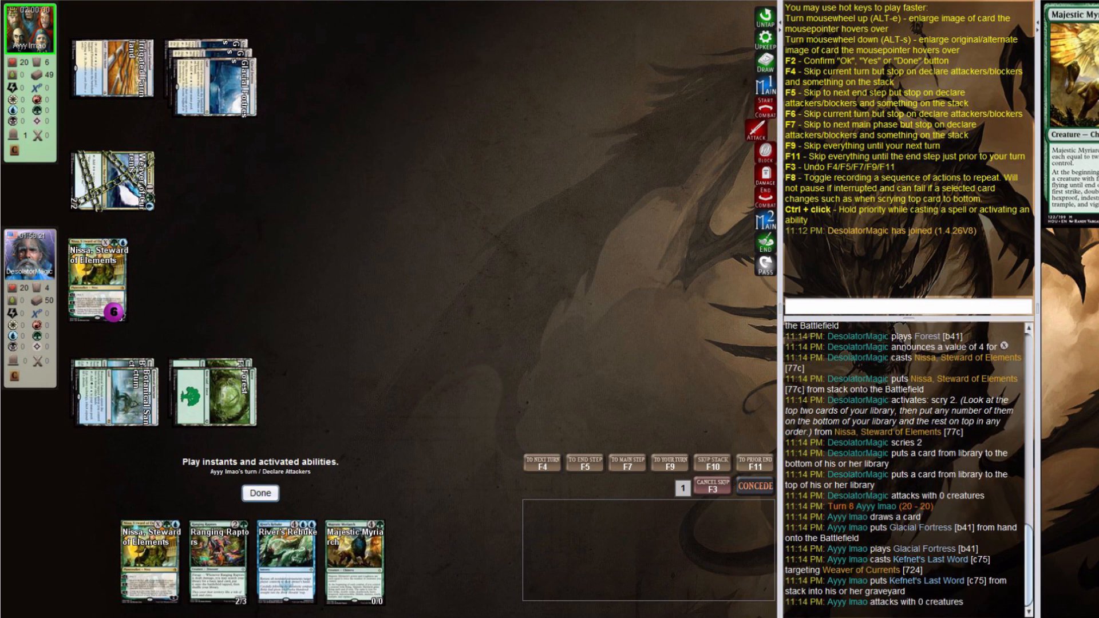
# Step: Cast Rashmi, Eternities Crafter, use Nissa's +0 to drop Emperor's Vanguard, and skip combat
pyautogui.click(260, 493)
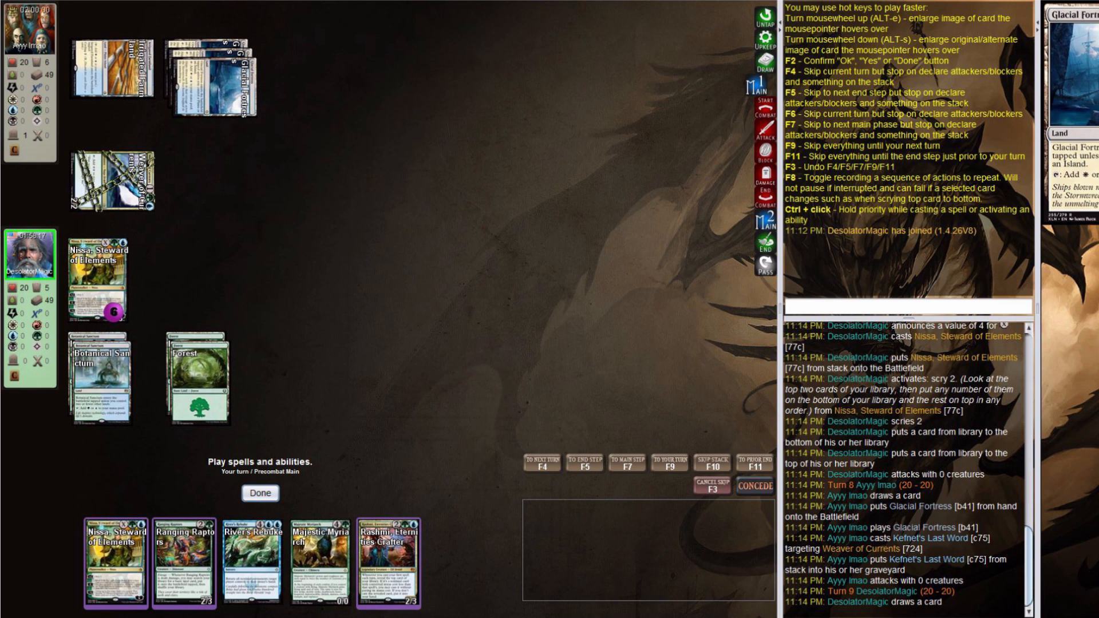
pyautogui.click(393, 561)
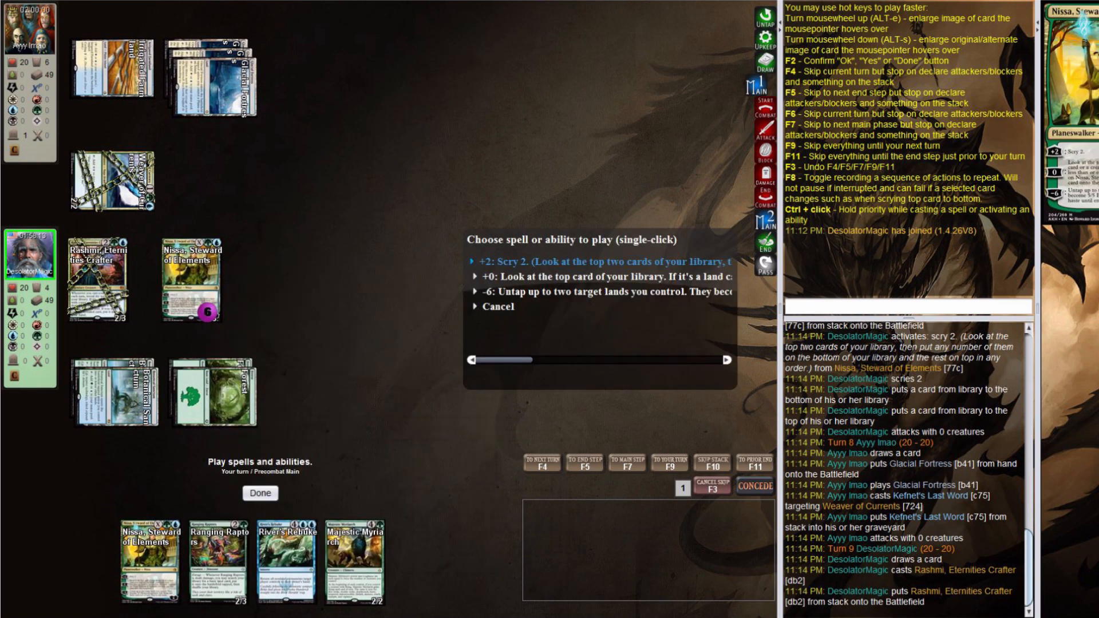
pyautogui.click(568, 277)
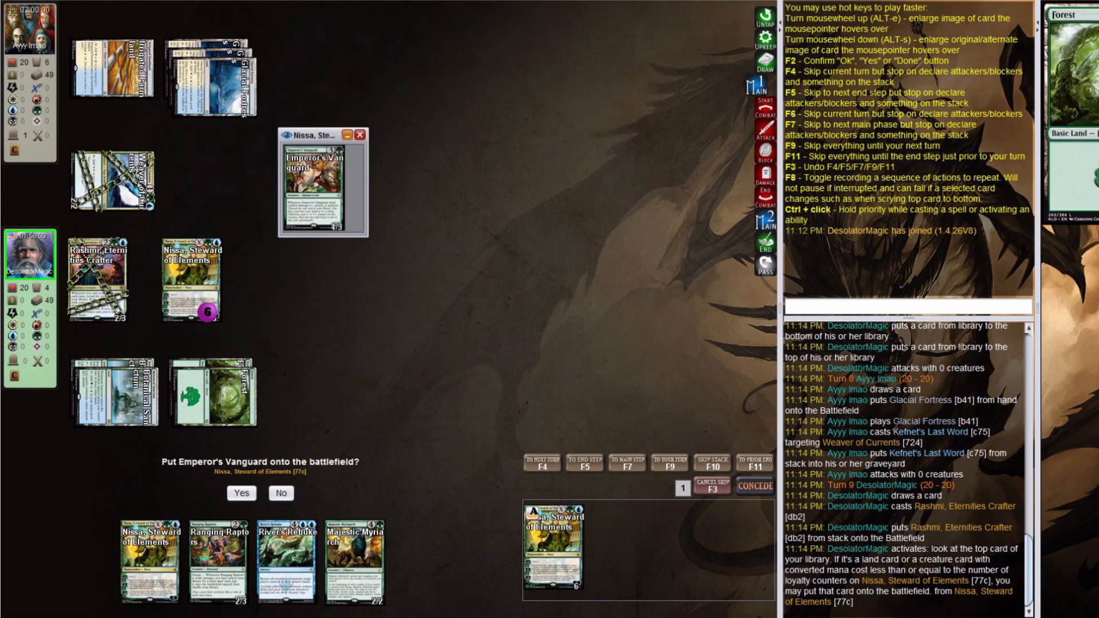
pyautogui.click(240, 493)
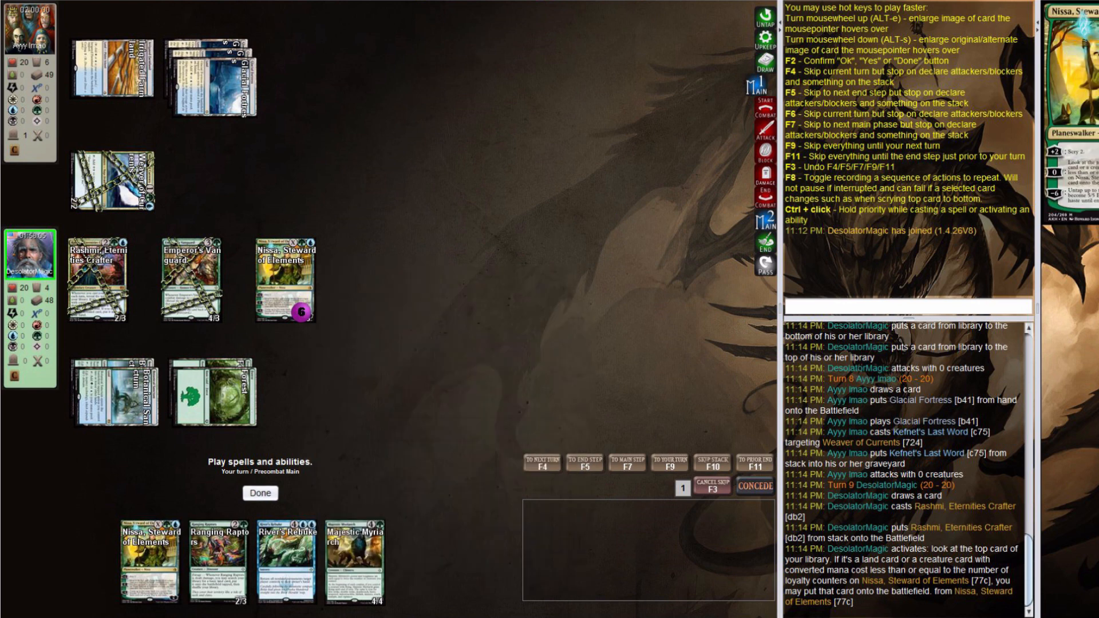
pyautogui.click(259, 494)
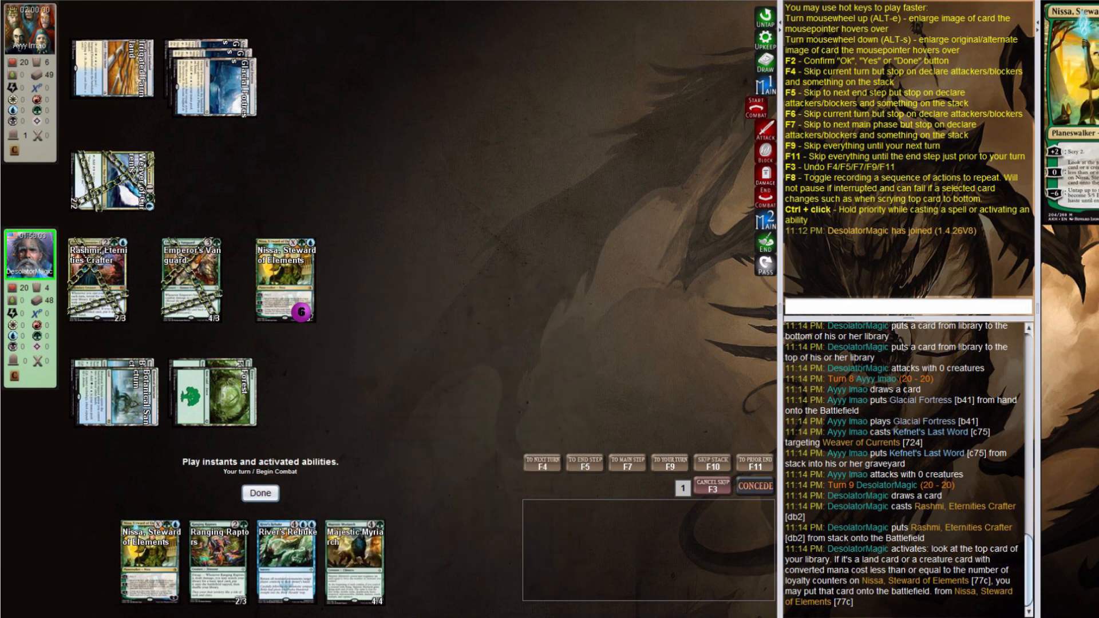
pyautogui.click(259, 493)
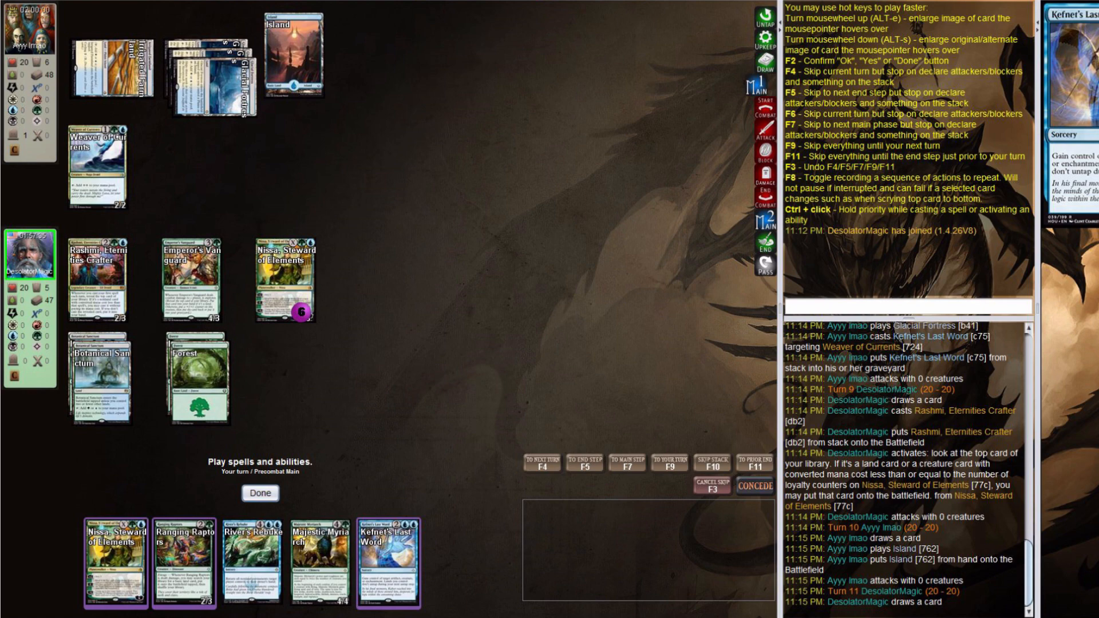
# Step: Use Nissa's +0 to put Merfolk Branchwalker into play, keeping Entrancing Melody on top
pyautogui.click(283, 278)
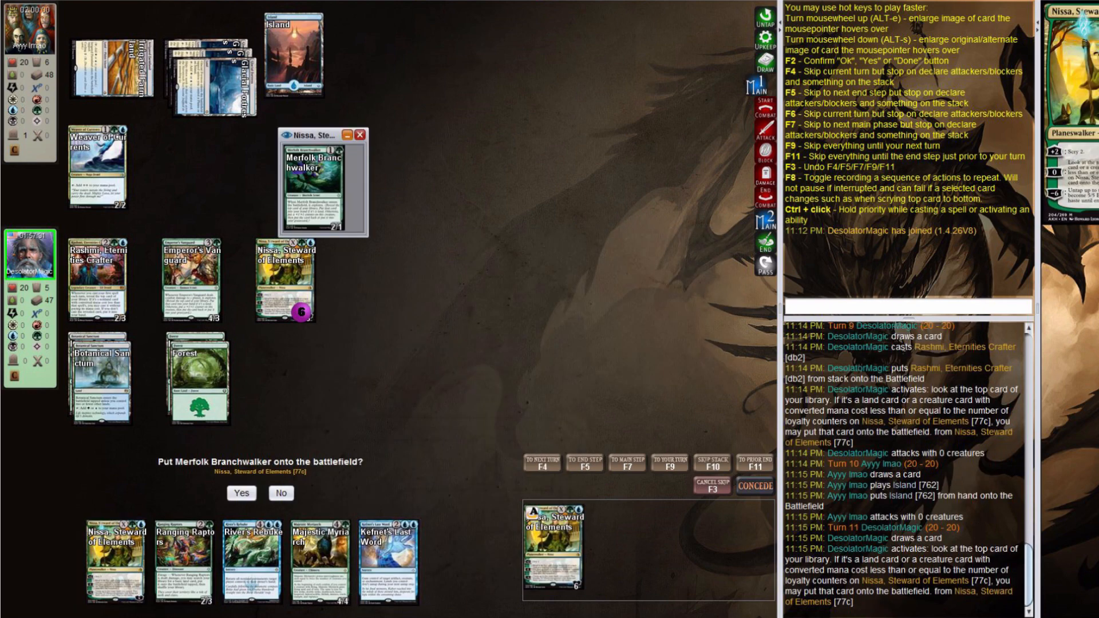
pyautogui.click(240, 492)
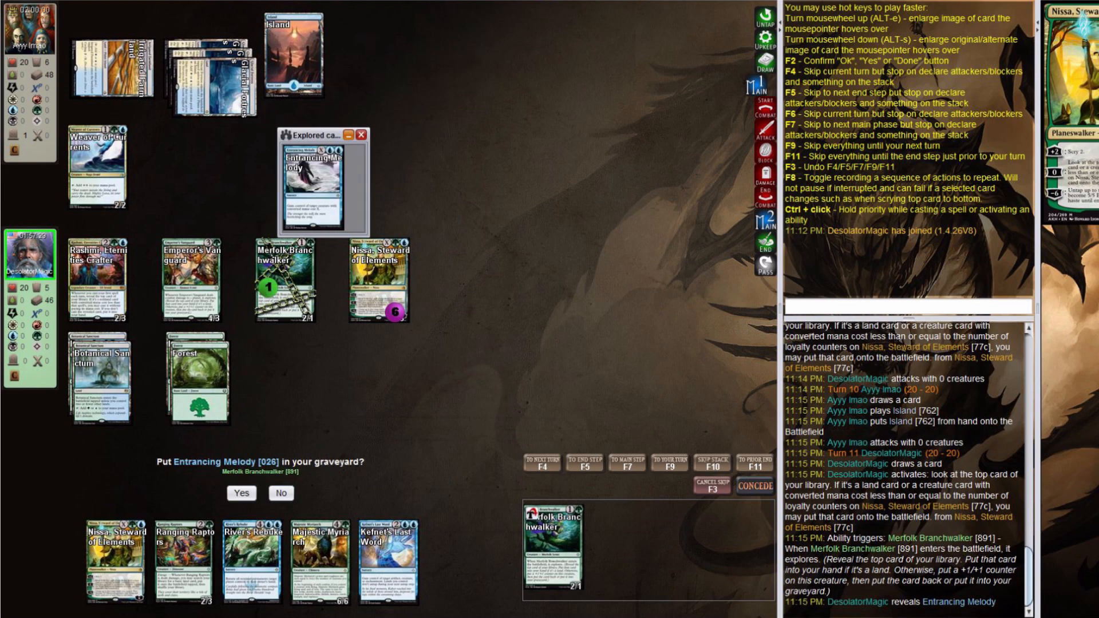
pyautogui.click(361, 135)
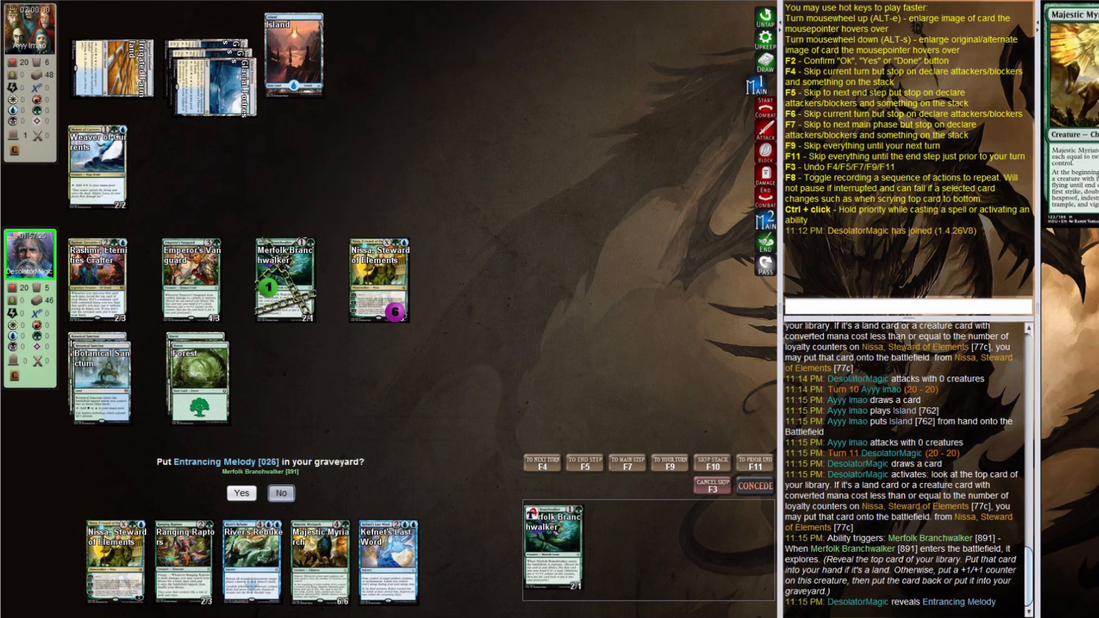
pyautogui.click(281, 493)
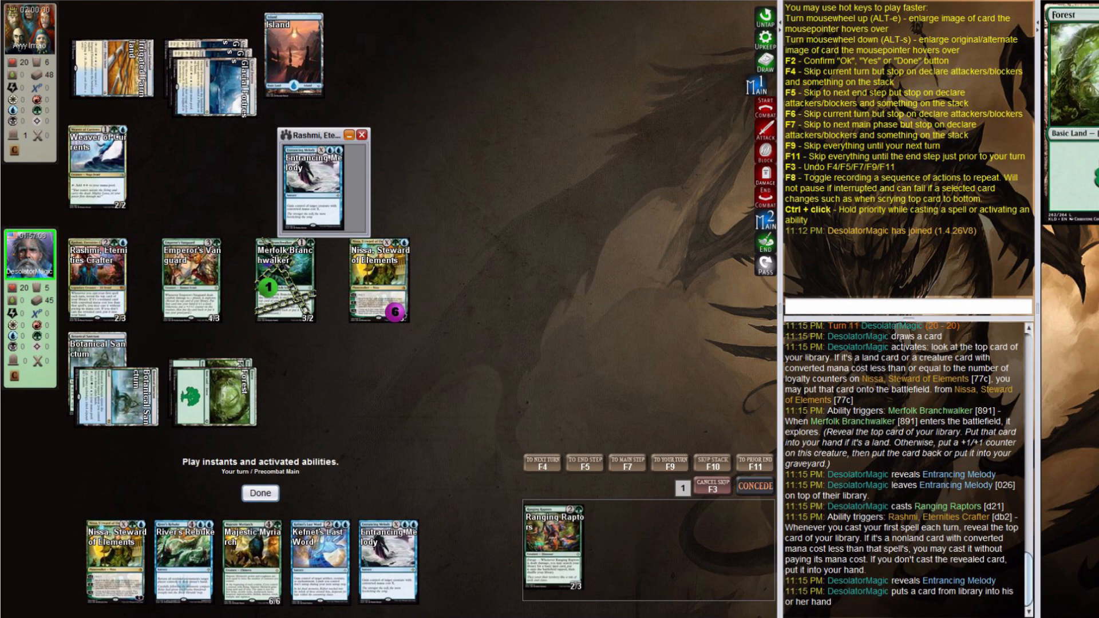
# Step: Resolve Ranging Raptors, bin the explored Weaver of Currents, attack and end the turn
pyautogui.click(364, 135)
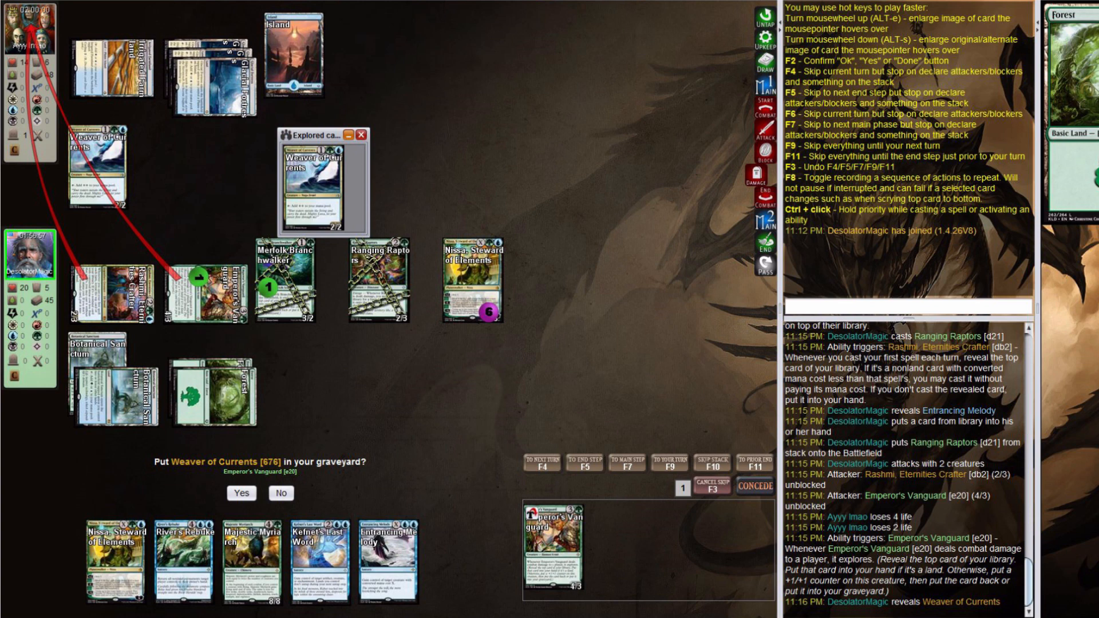
pyautogui.click(240, 492)
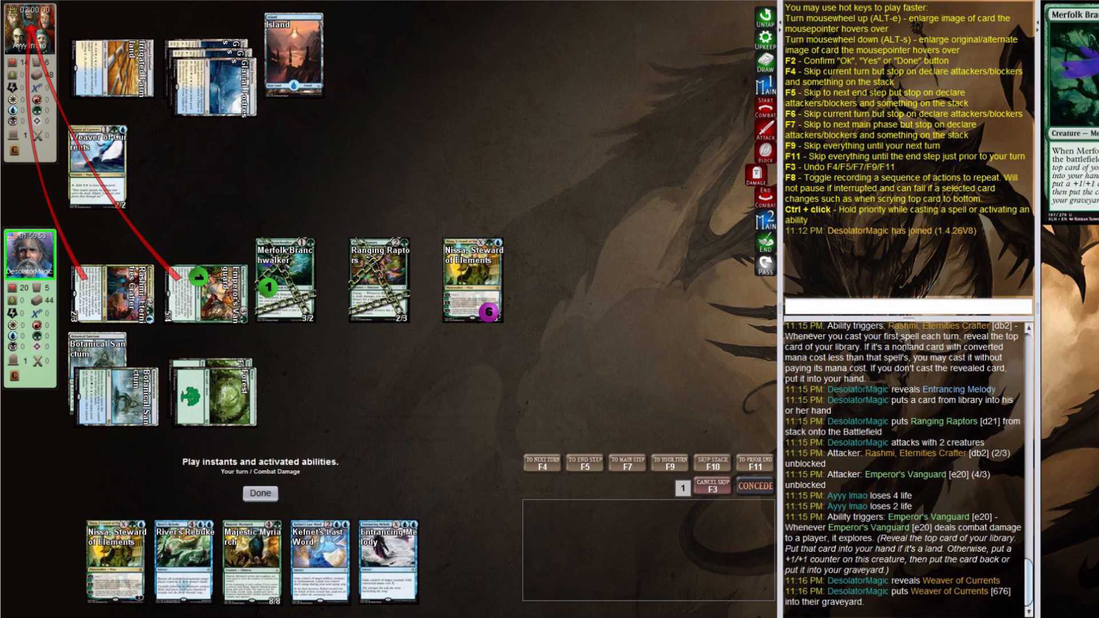
pyautogui.click(260, 493)
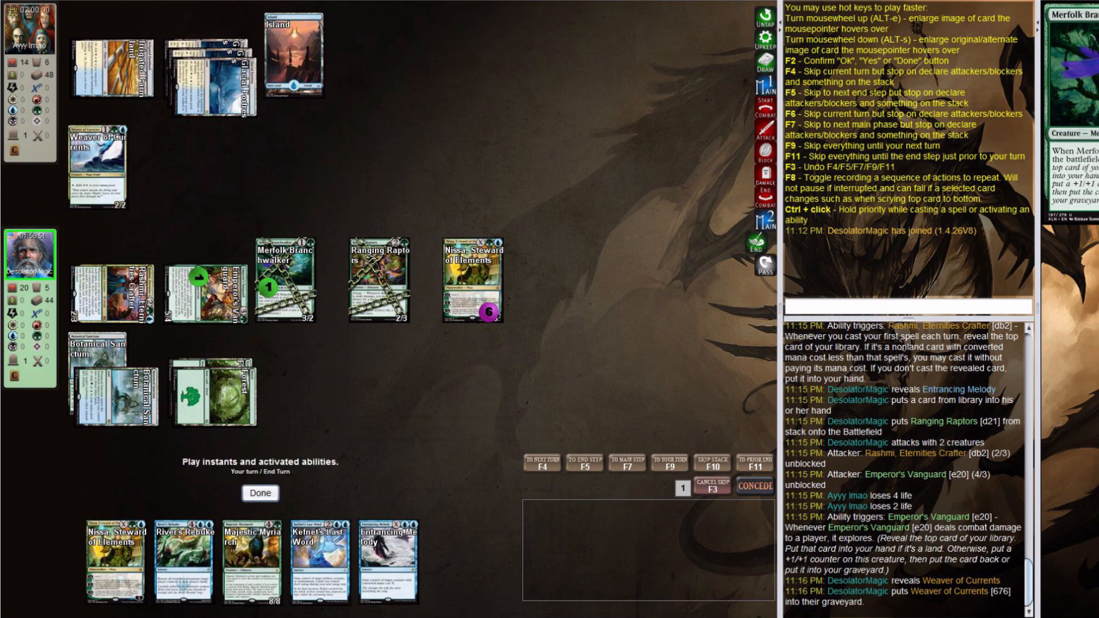
pyautogui.click(260, 493)
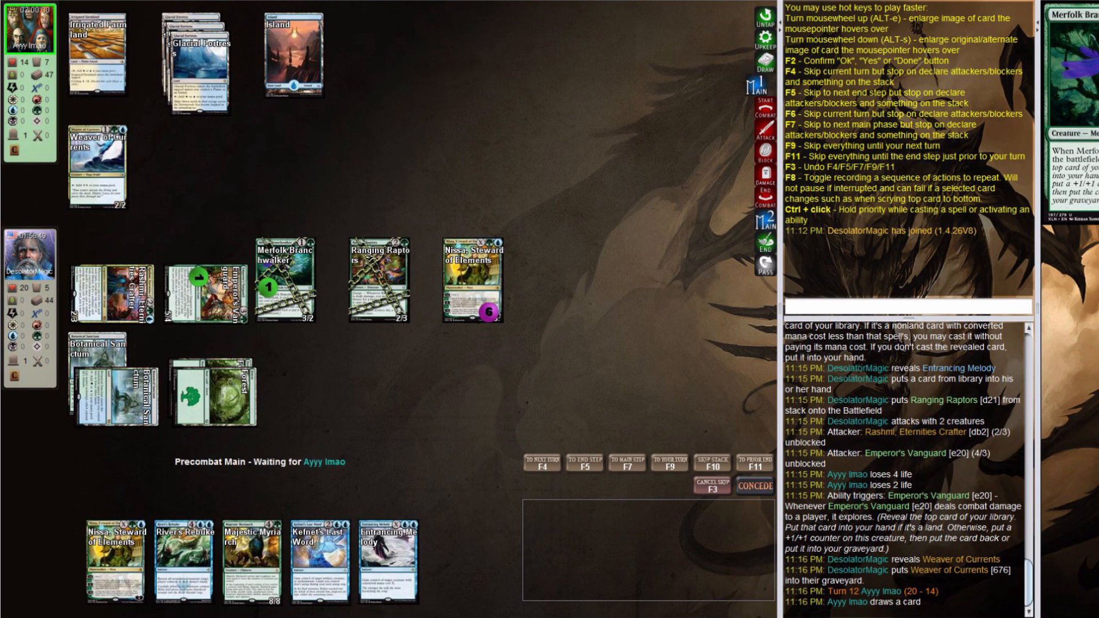
# Step: Steal Angel of Condemnation with Kefnet's Last Word and lay an Island
pyautogui.click(320, 561)
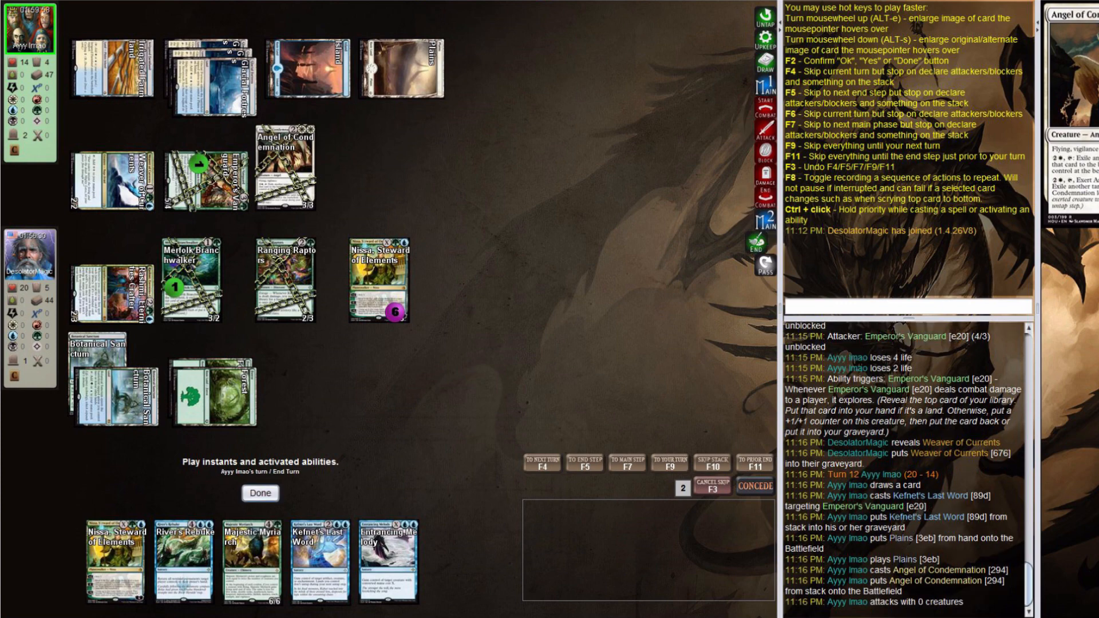
pyautogui.click(260, 492)
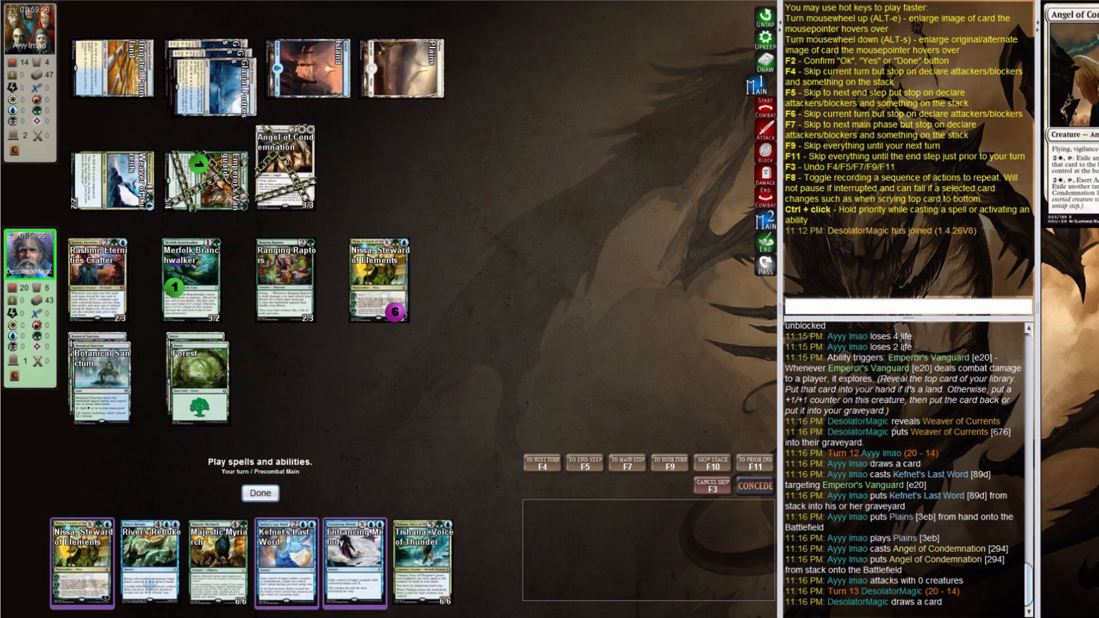
pyautogui.click(285, 560)
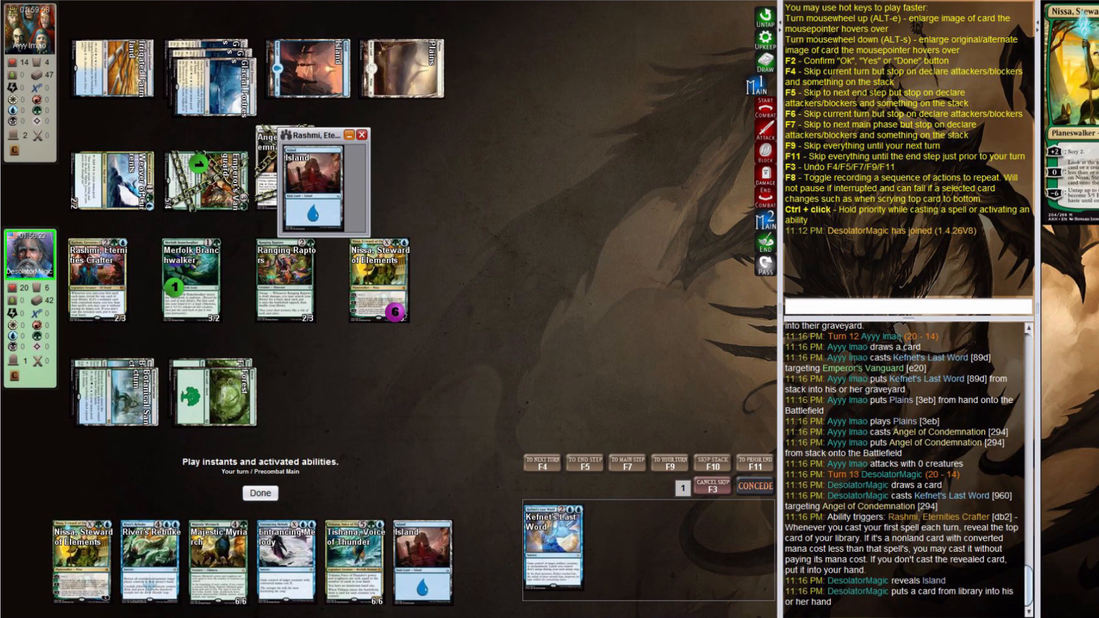
pyautogui.click(363, 134)
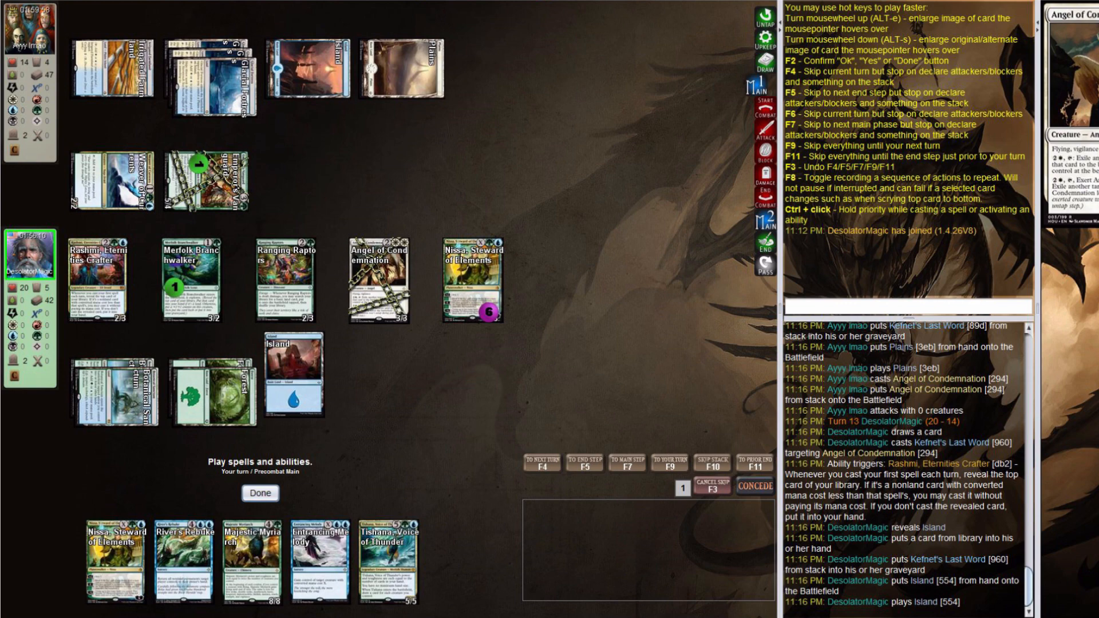
pyautogui.click(462, 280)
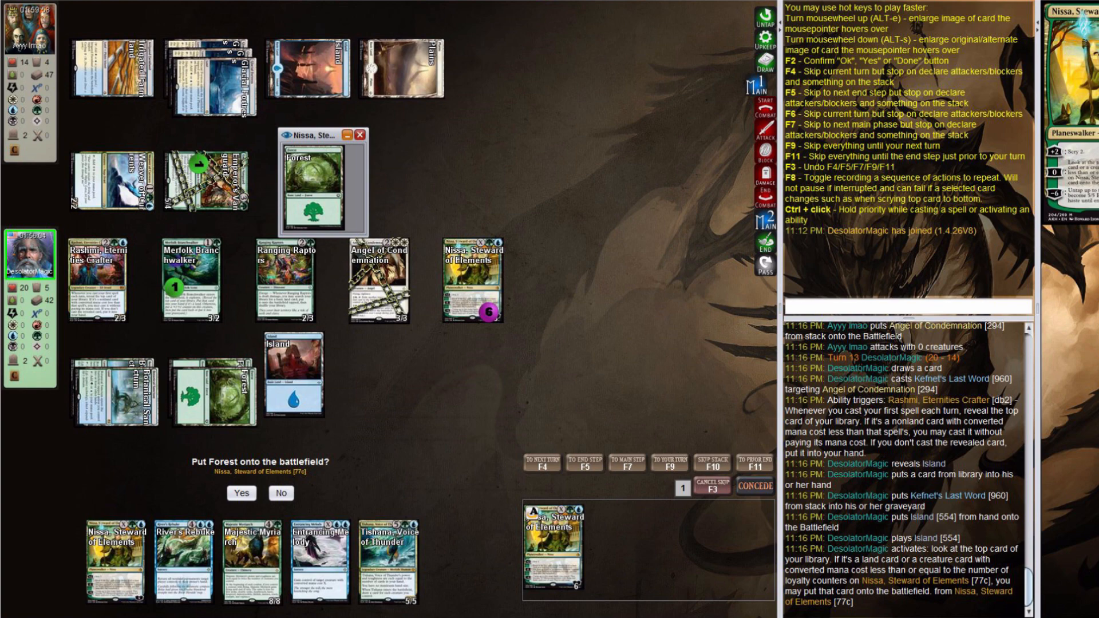
# Step: Put Nissa's revealed Forest into play and attack with Rashmi, Merfolk Branchwalker and Ranging Raptors
pyautogui.click(240, 493)
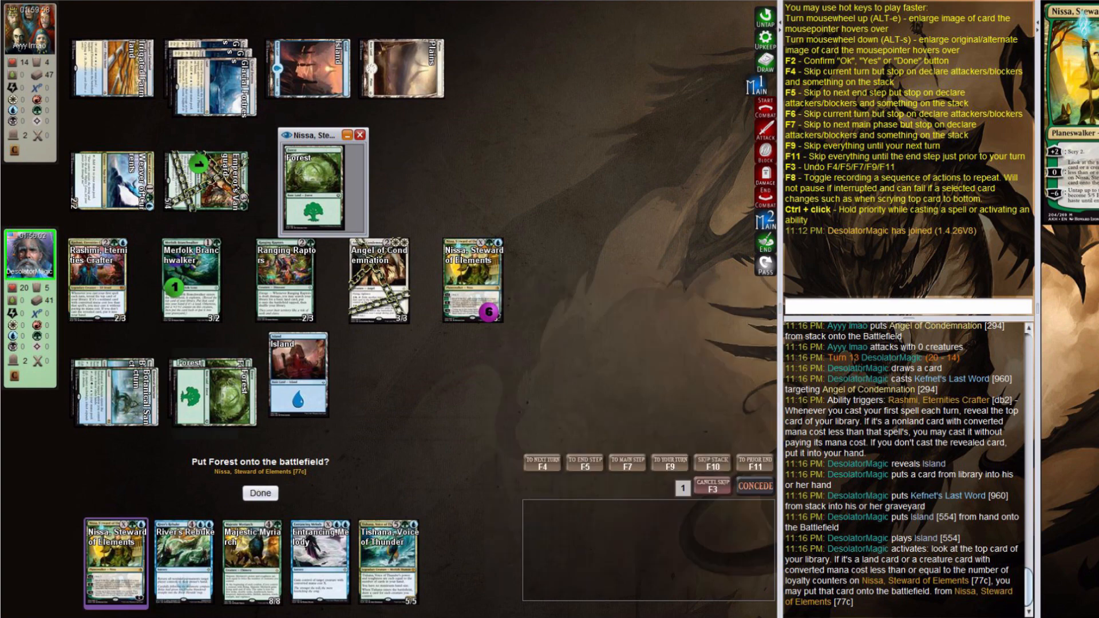
pyautogui.click(260, 493)
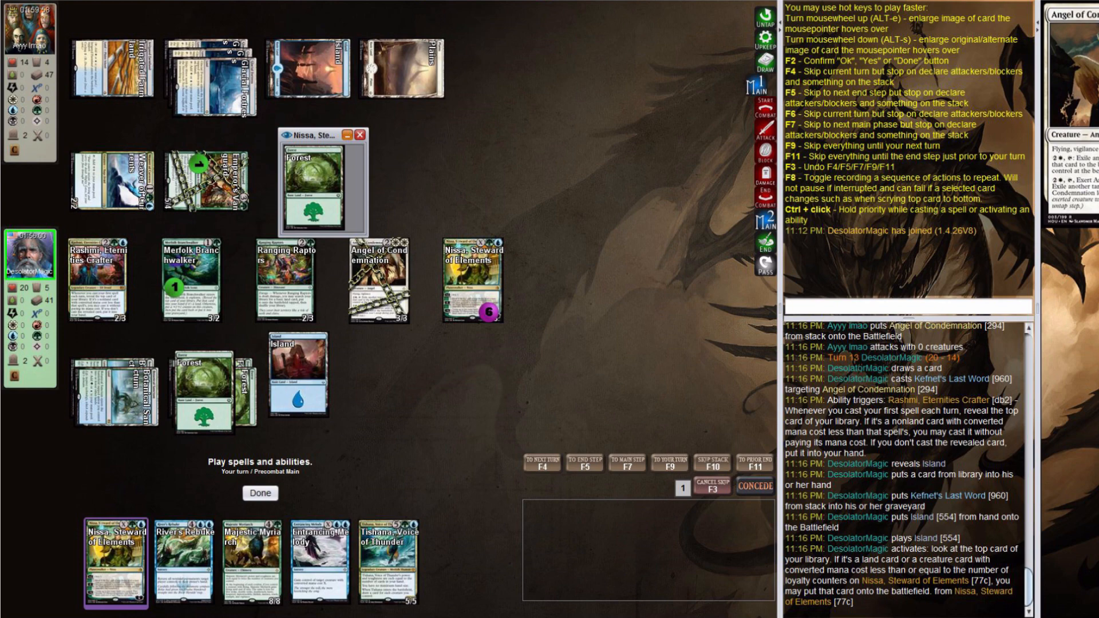
pyautogui.click(260, 492)
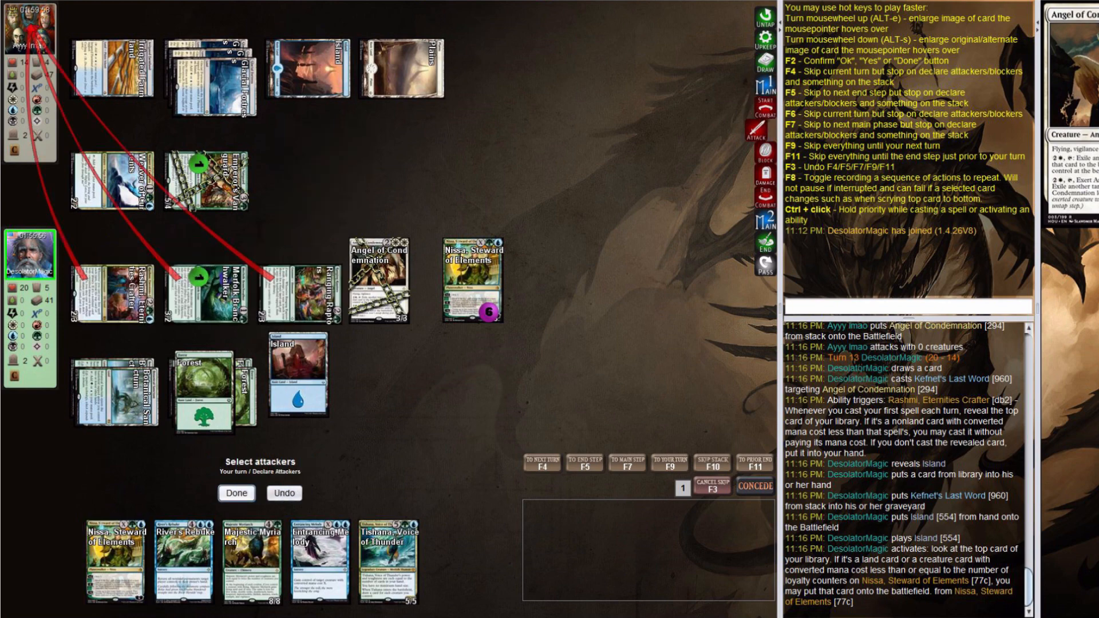
pyautogui.click(235, 493)
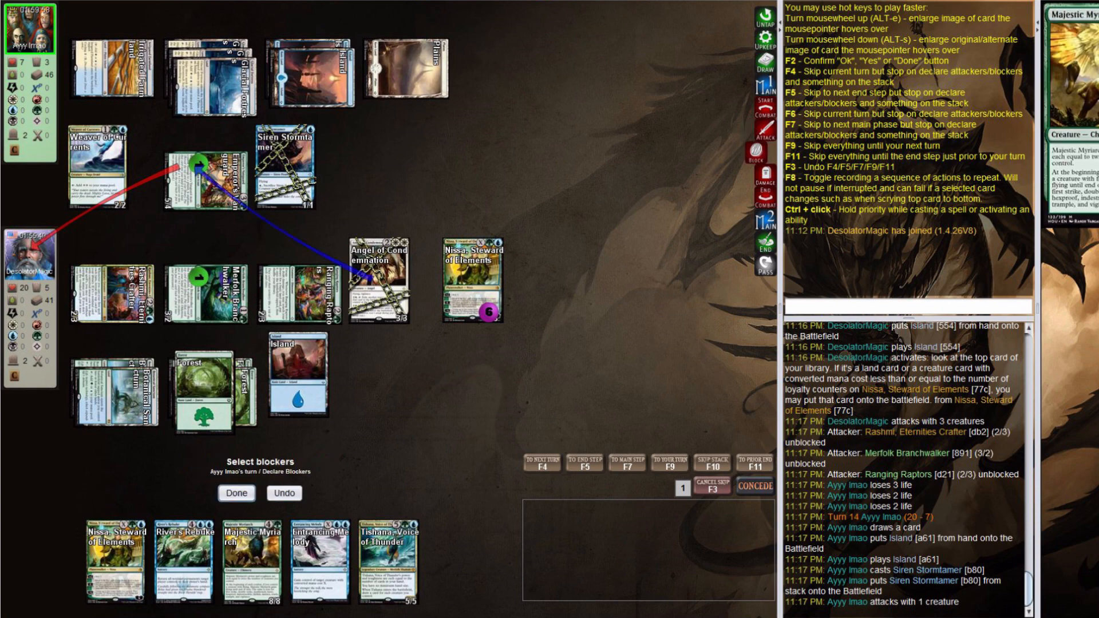
# Step: Block Emperor's Vanguard with Angel of Condemnation, then put the next revealed Forest into play
pyautogui.click(236, 493)
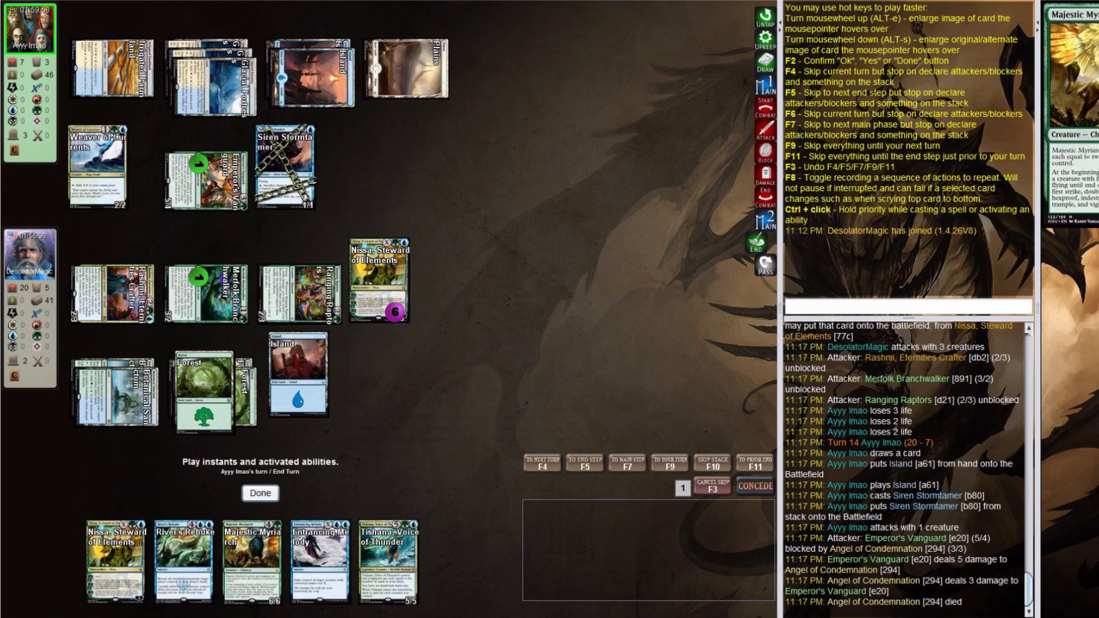
pyautogui.click(260, 492)
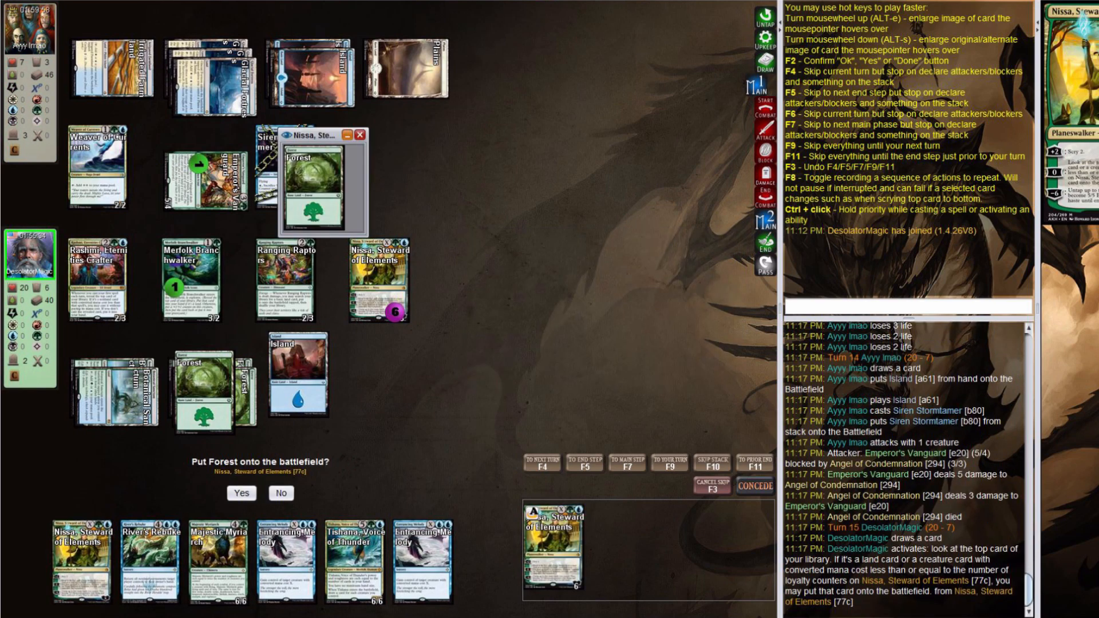
pyautogui.click(241, 493)
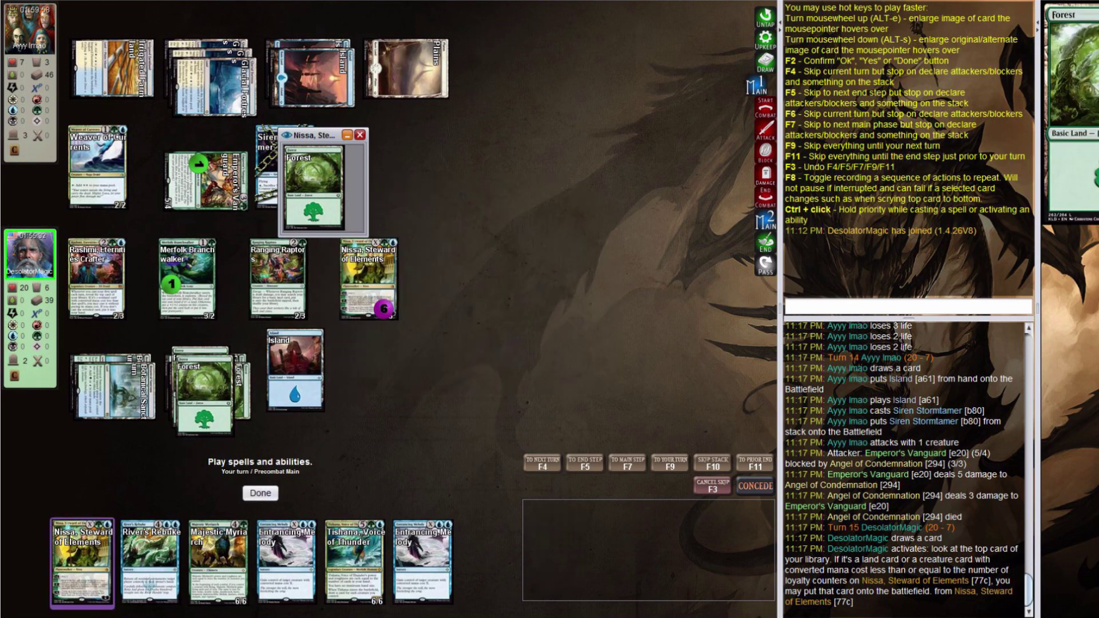
pyautogui.click(358, 135)
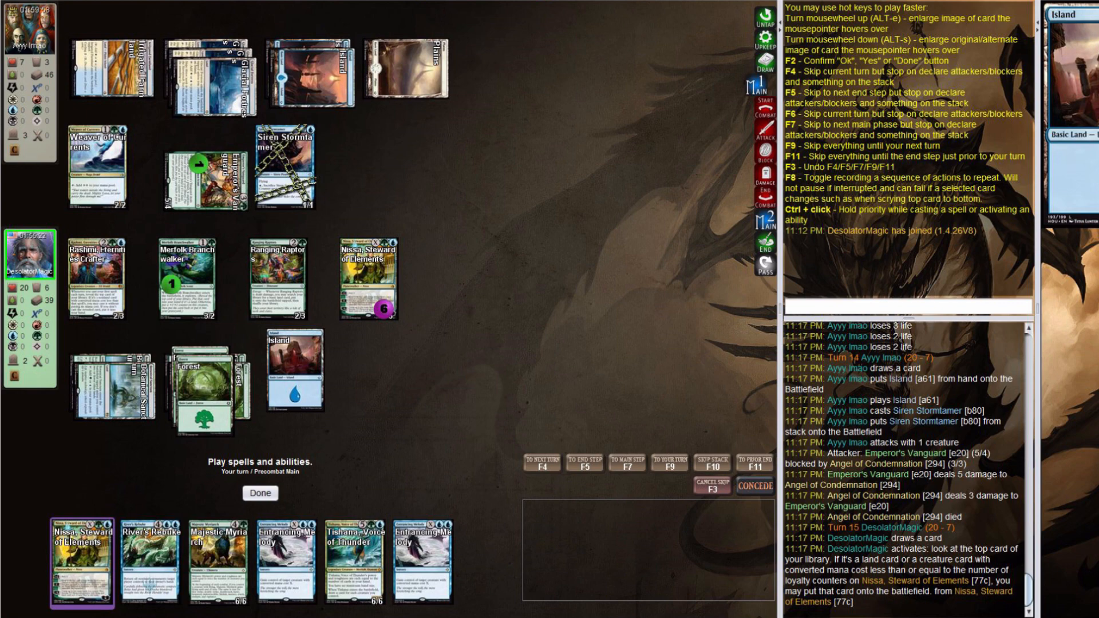
pyautogui.moveTo(153, 563)
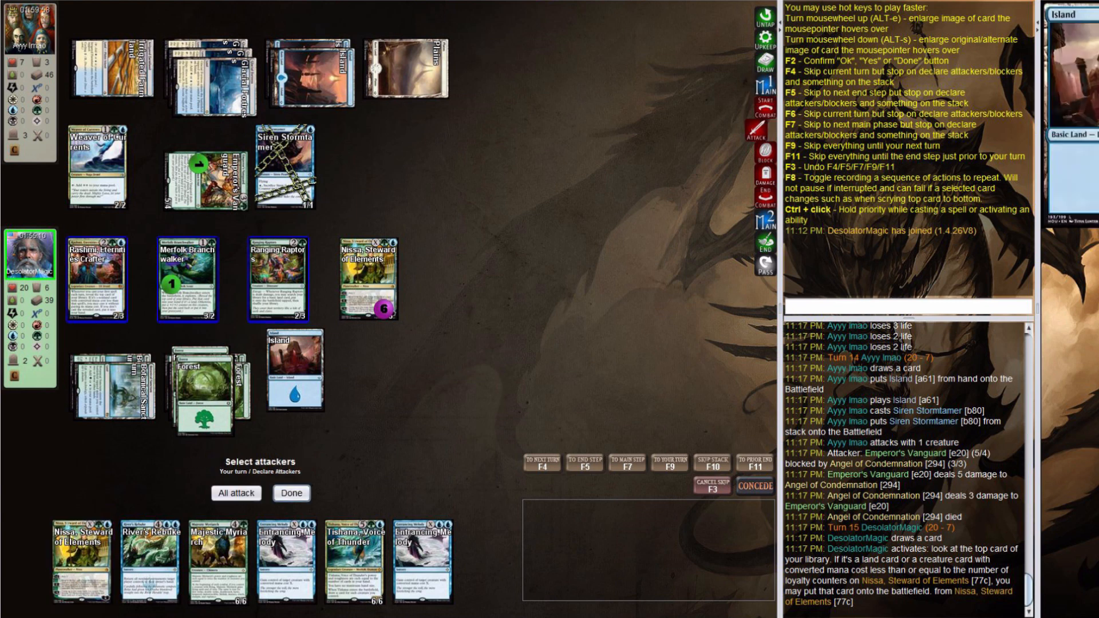
# Step: Declare Ranging Raptors as the lone attacker
pyautogui.click(277, 279)
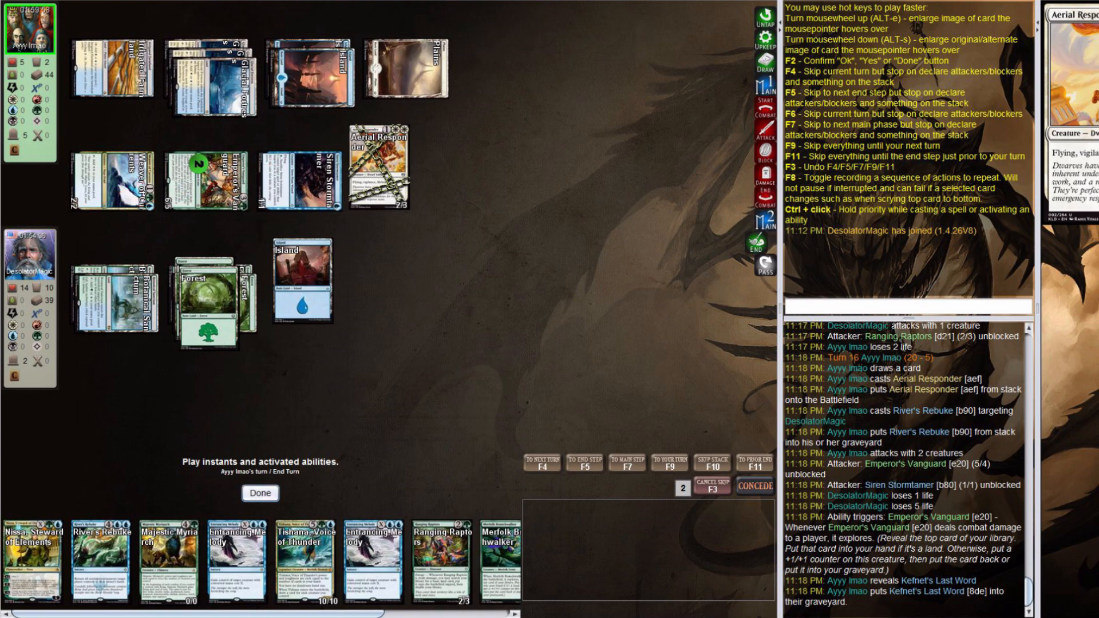
# Step: Let the opponent's turn end and lay Painted Bluffs as this turn's land
pyautogui.click(260, 492)
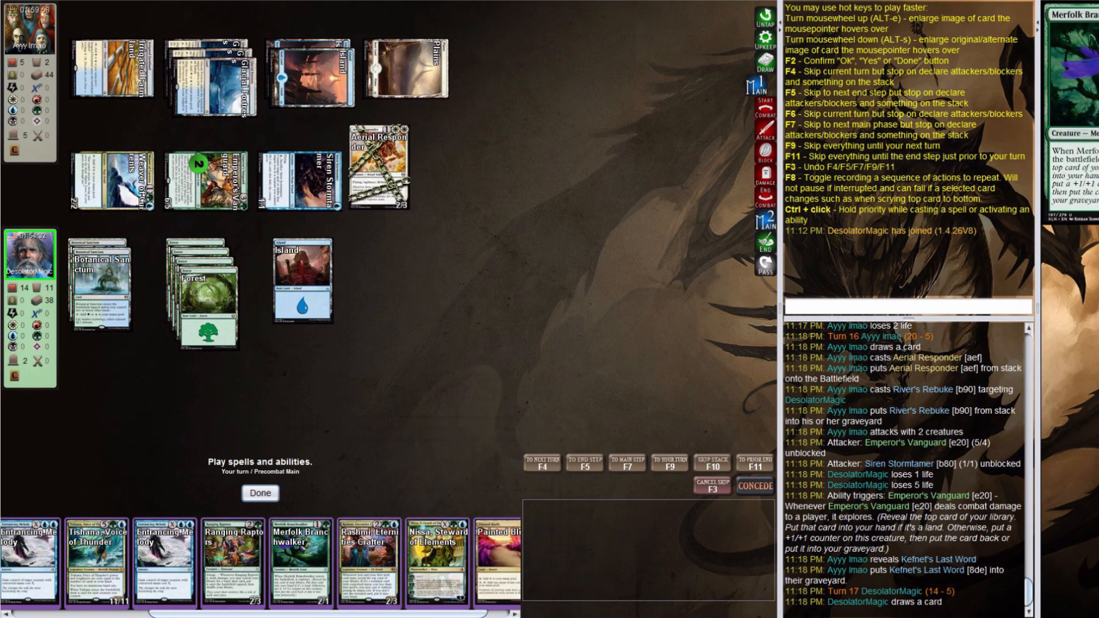
pyautogui.click(499, 554)
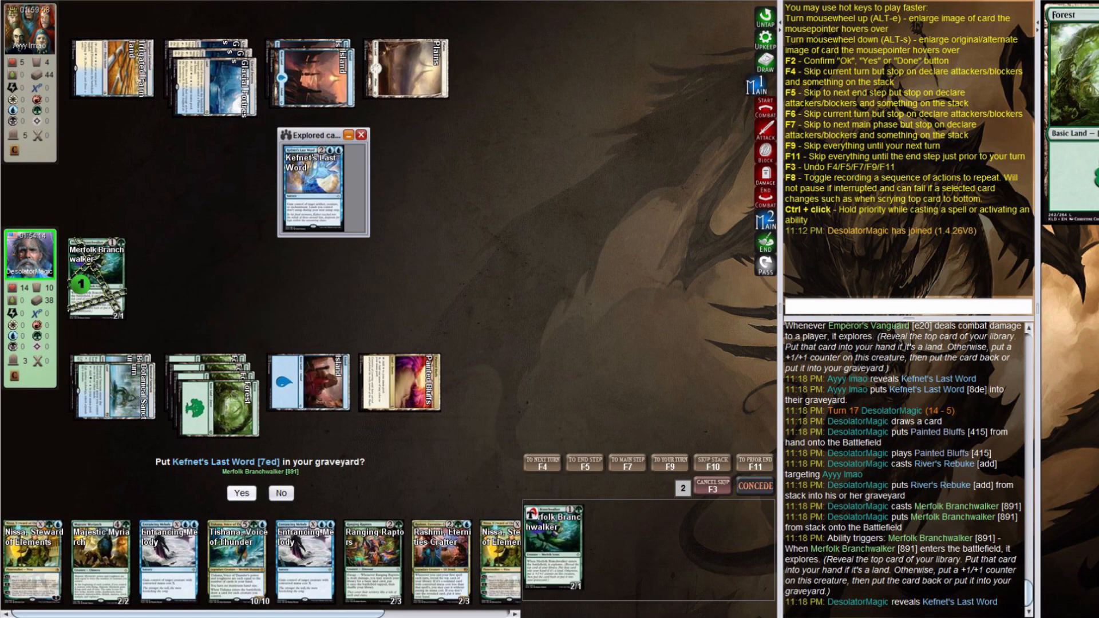
# Step: Leave Kefnet's Last Word on top of the library and pass combat with no attackers
pyautogui.click(279, 493)
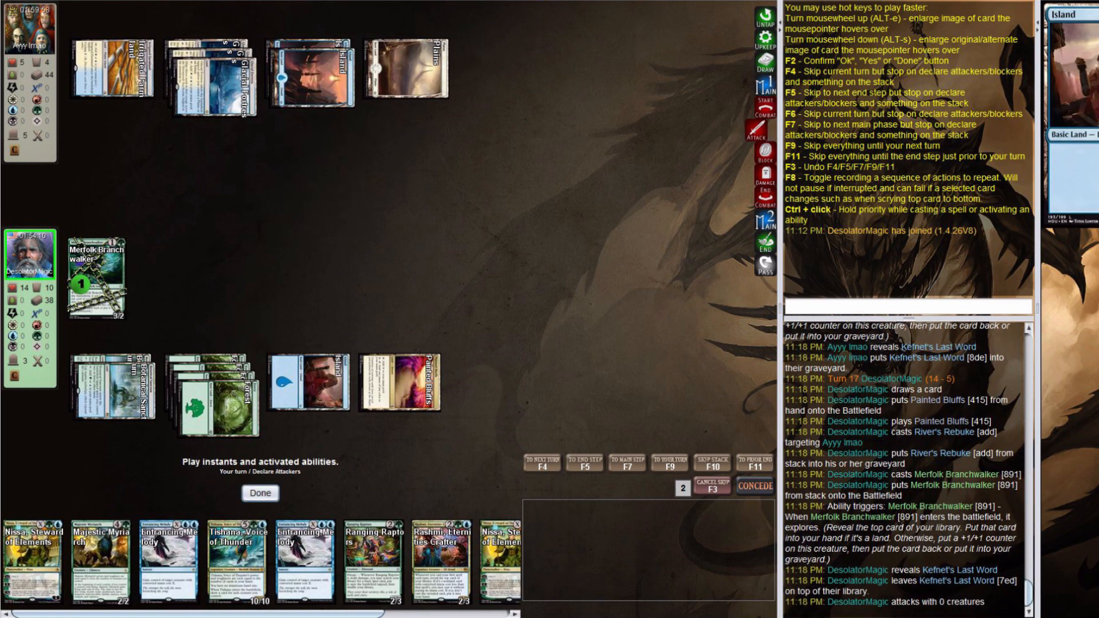
pyautogui.click(260, 493)
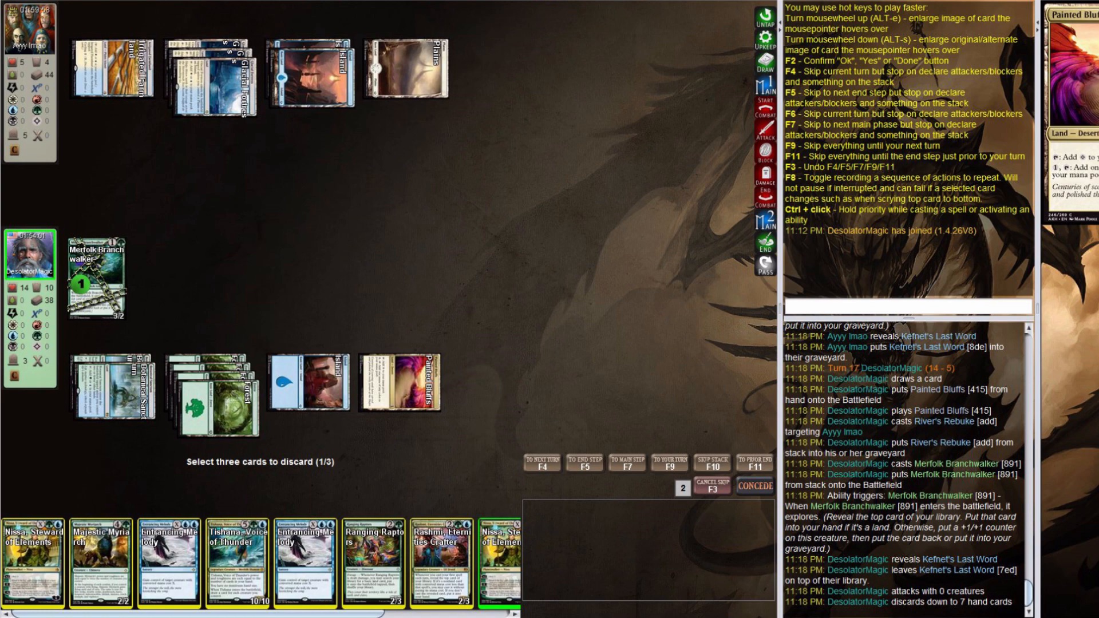
# Step: Discard one of the excess cards from hand toward the seven-card limit
pyautogui.click(237, 563)
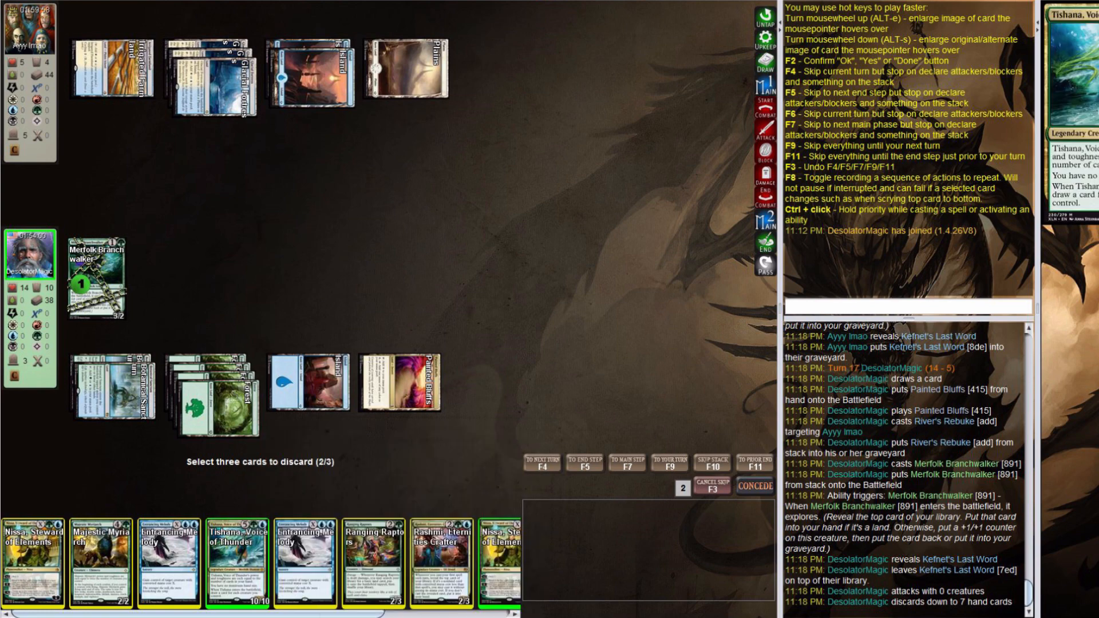
pyautogui.moveTo(165, 561)
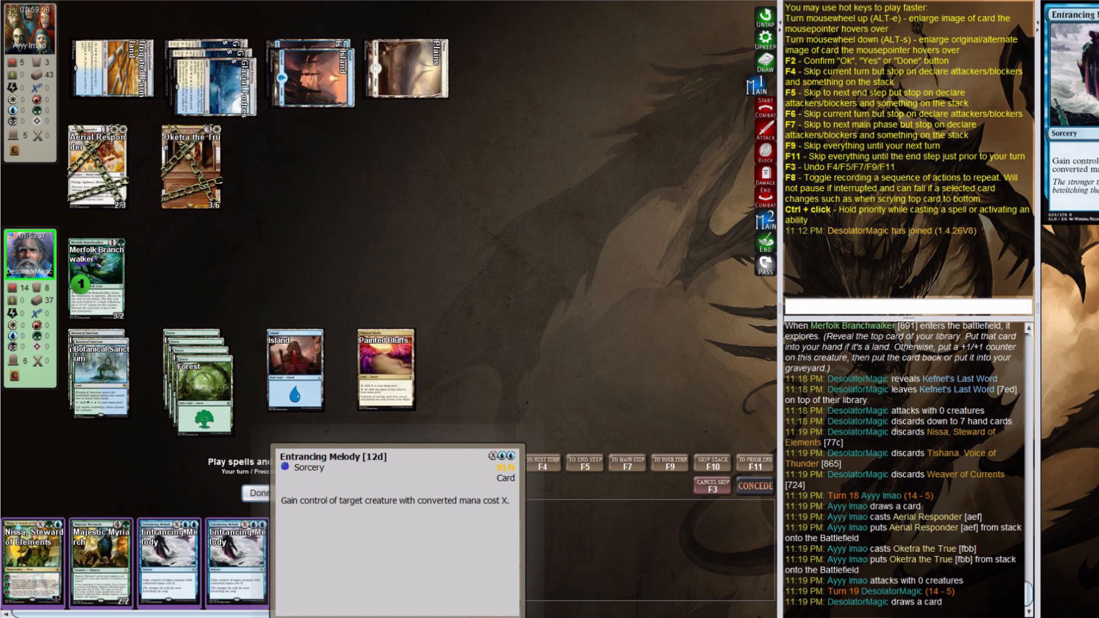
# Step: Steal Aerial Responder with Entrancing Melody for X=3, then cast Ranging Raptors
pyautogui.click(260, 493)
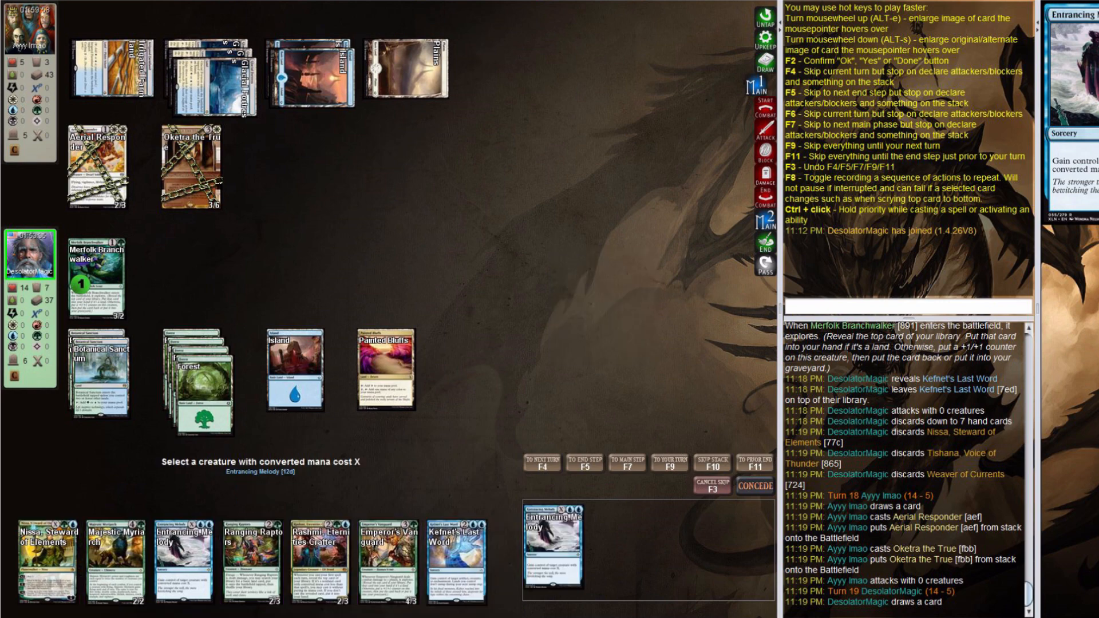
pyautogui.click(189, 379)
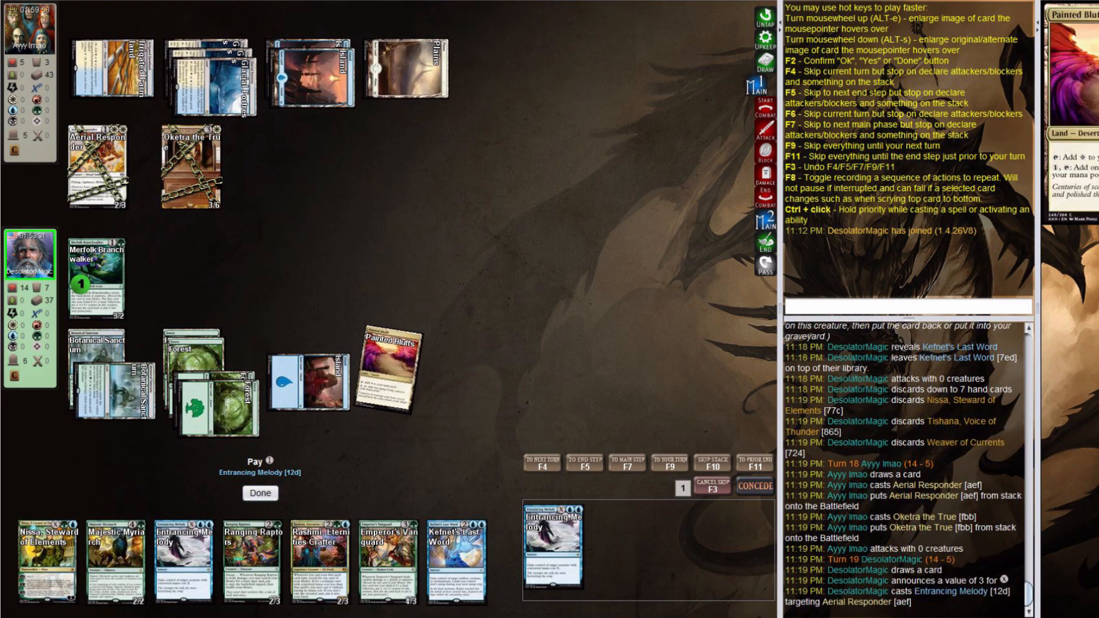
pyautogui.click(260, 492)
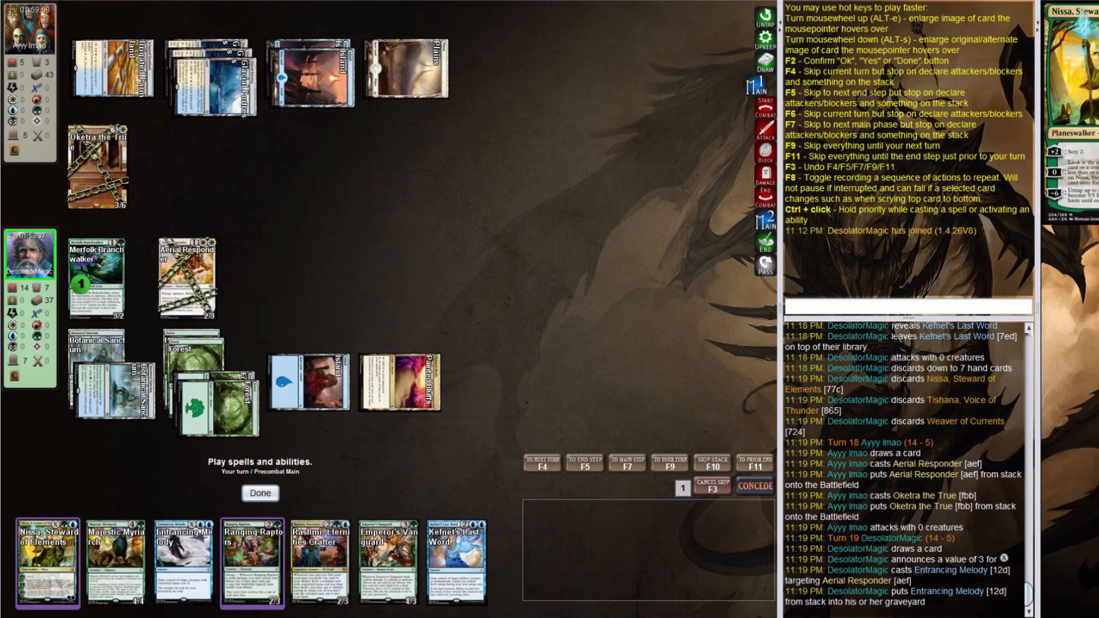
pyautogui.click(252, 561)
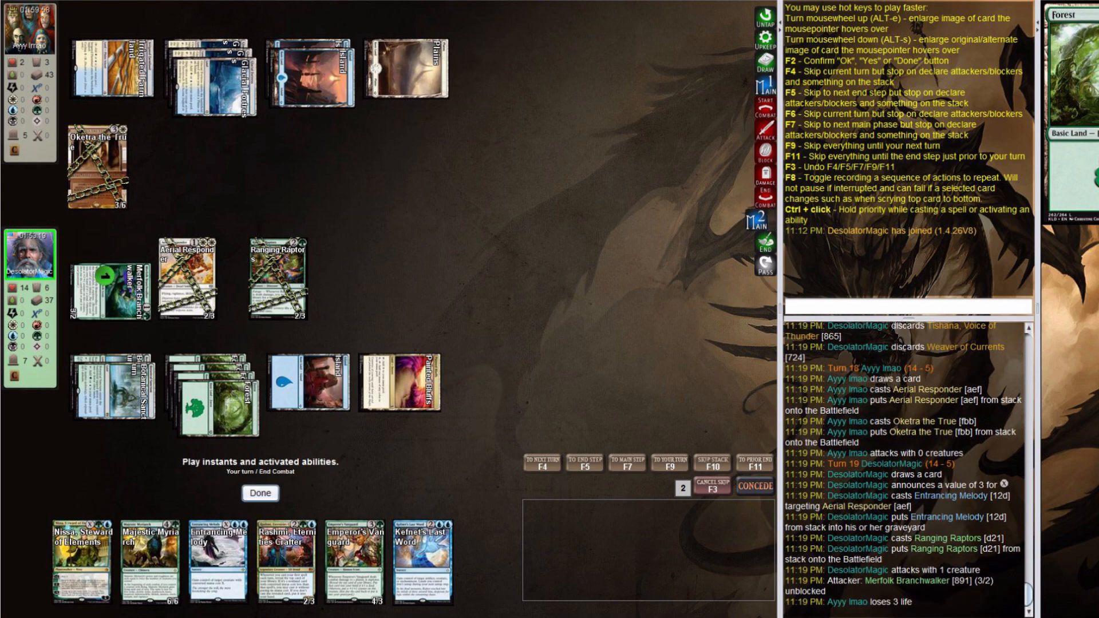
# Step: Pass priority through combat and let the opponent's turn 20 end
pyautogui.click(260, 492)
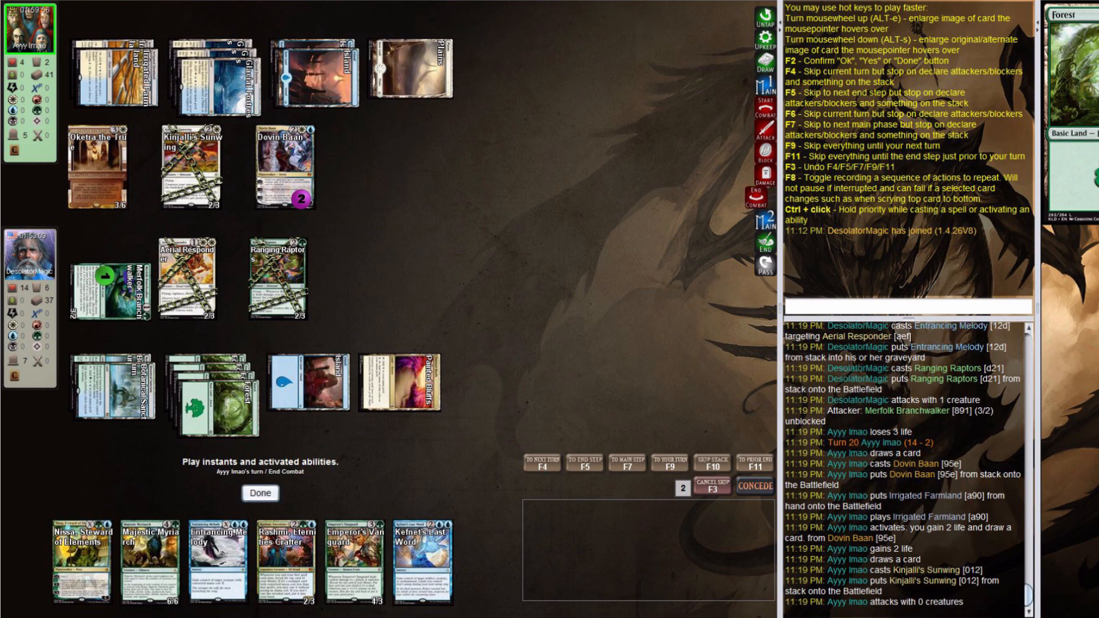
pyautogui.click(260, 493)
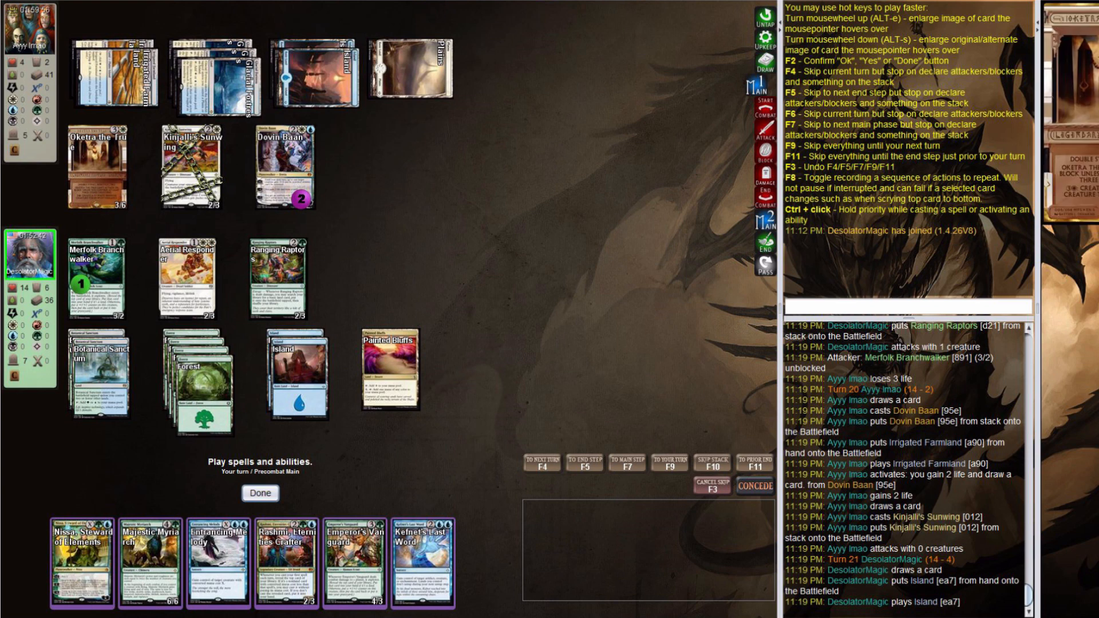
pyautogui.moveTo(282, 166)
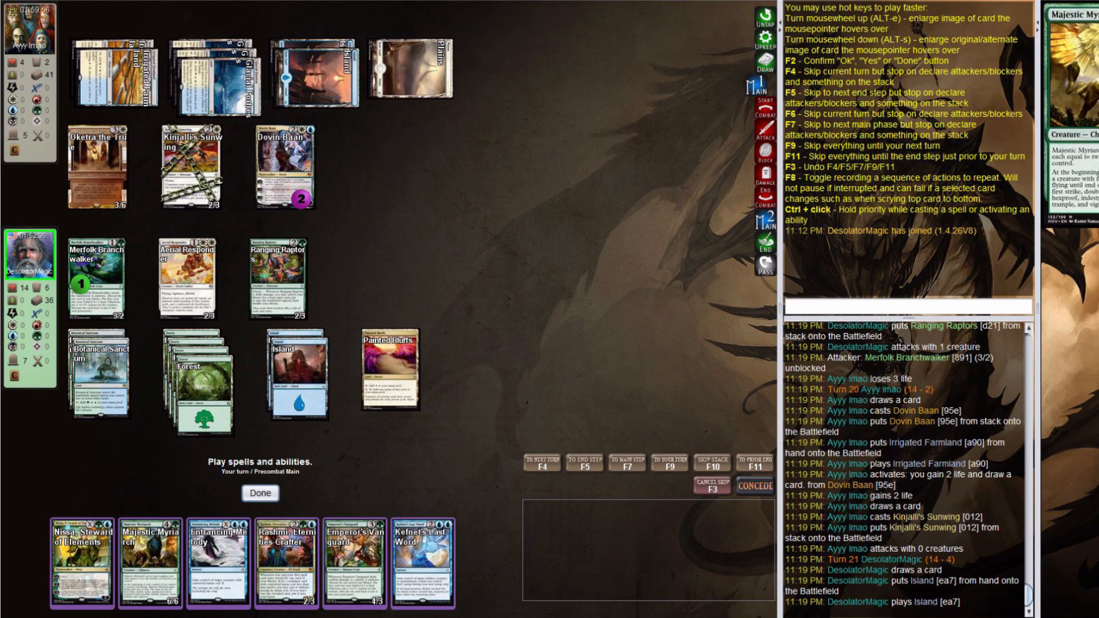
pyautogui.moveTo(391, 371)
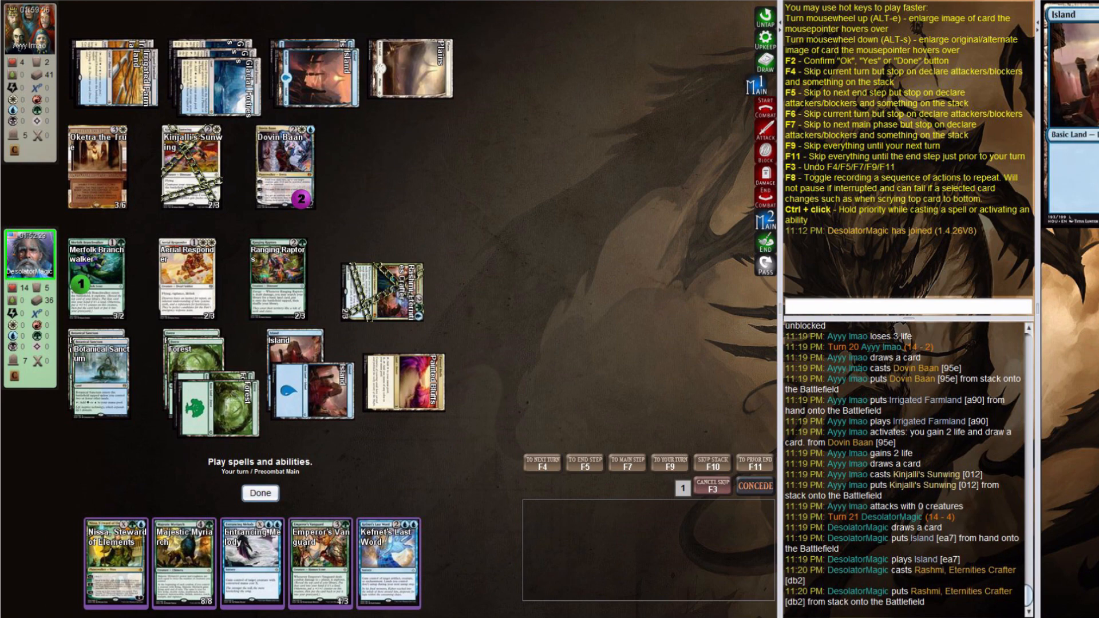
pyautogui.moveTo(392, 561)
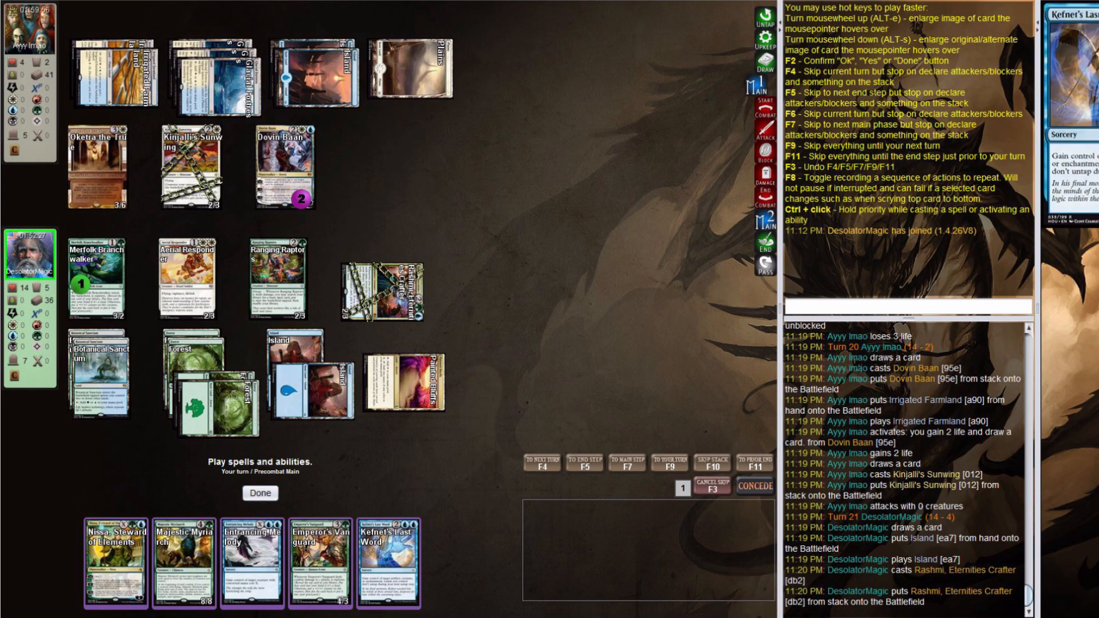
# Step: Steal Kinjalli's Sunwing with Kefnet's Last Word, then pick a creature to attack with
pyautogui.click(389, 558)
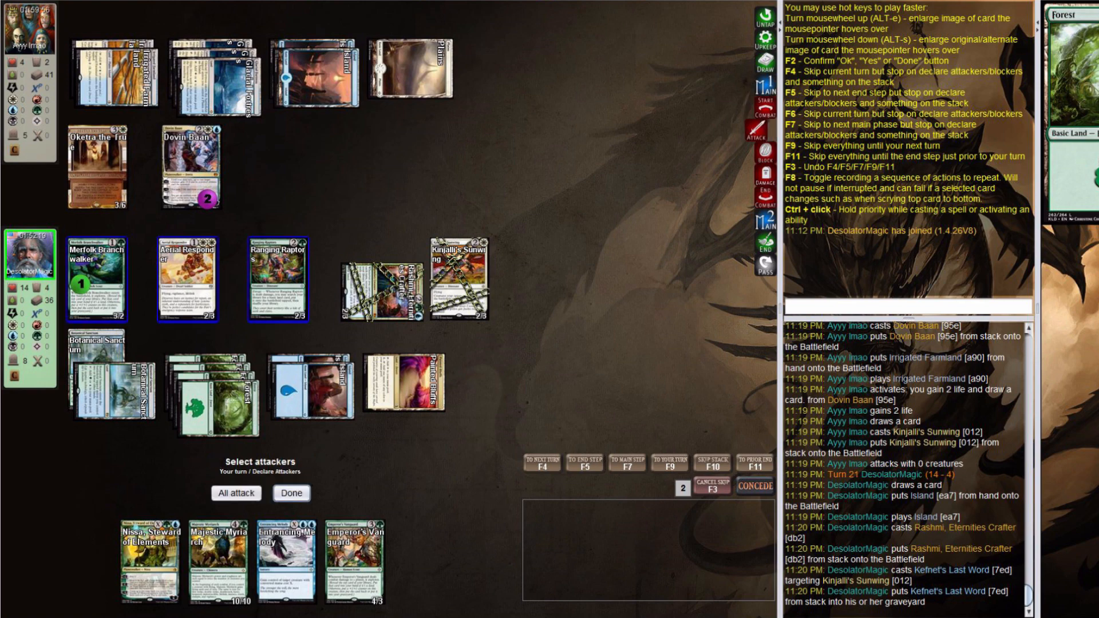
pyautogui.click(99, 281)
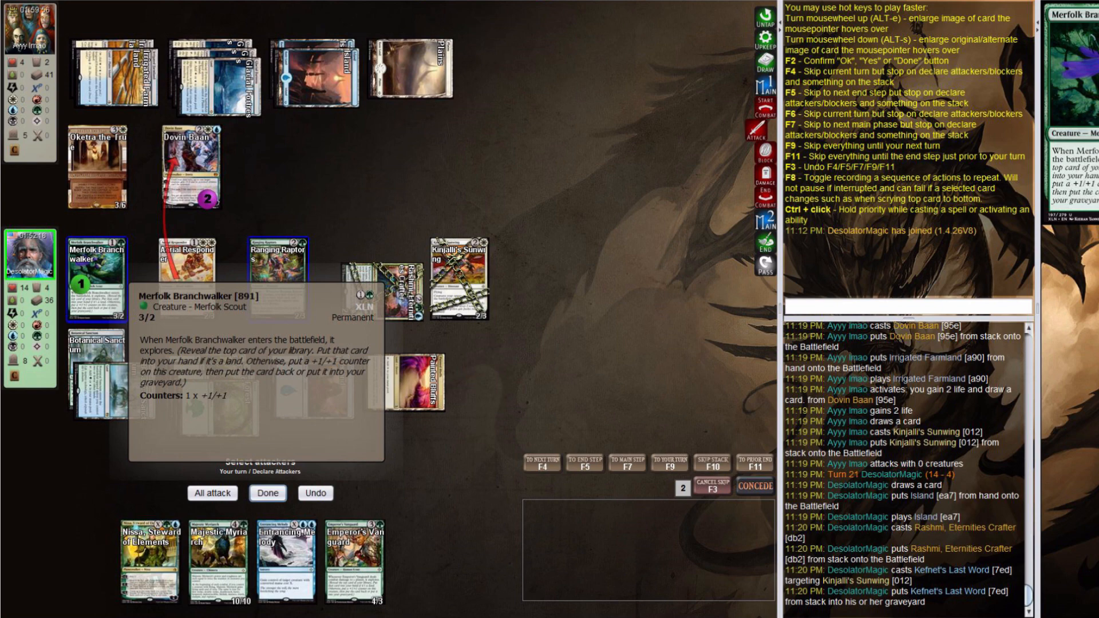